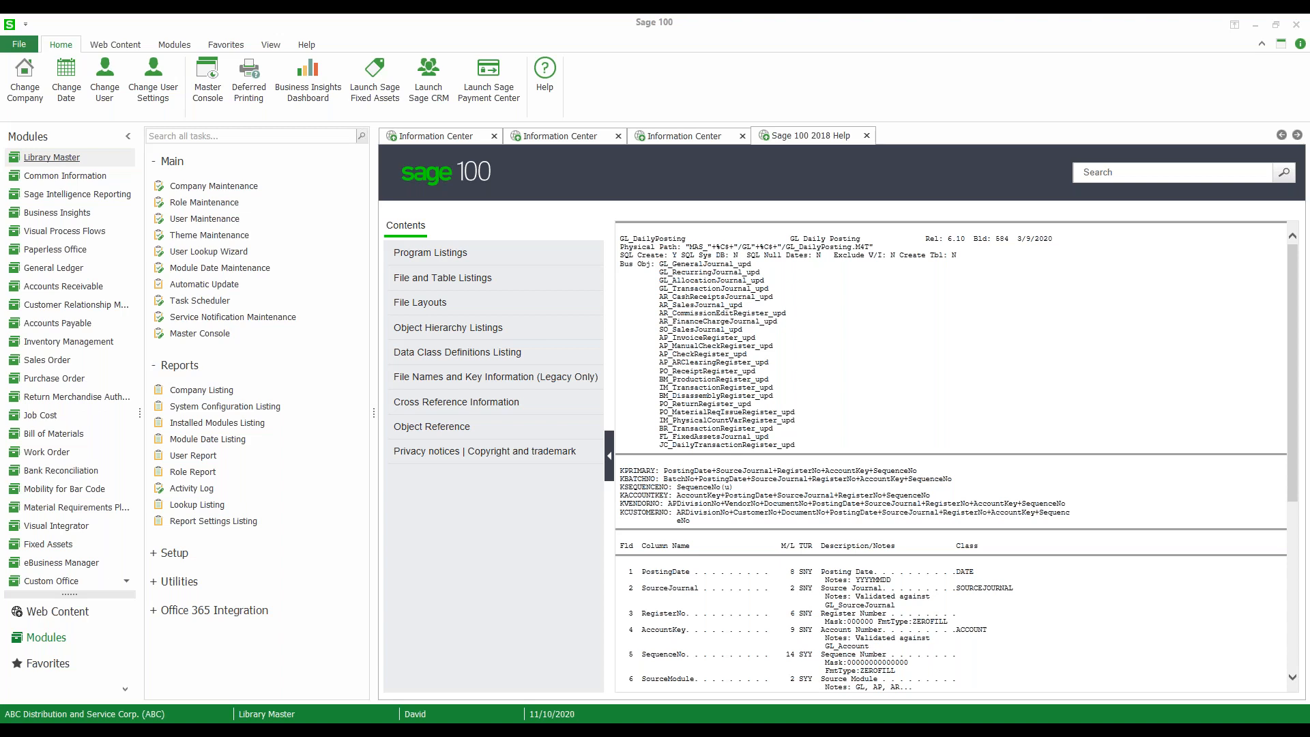
pyautogui.moveTo(222, 261)
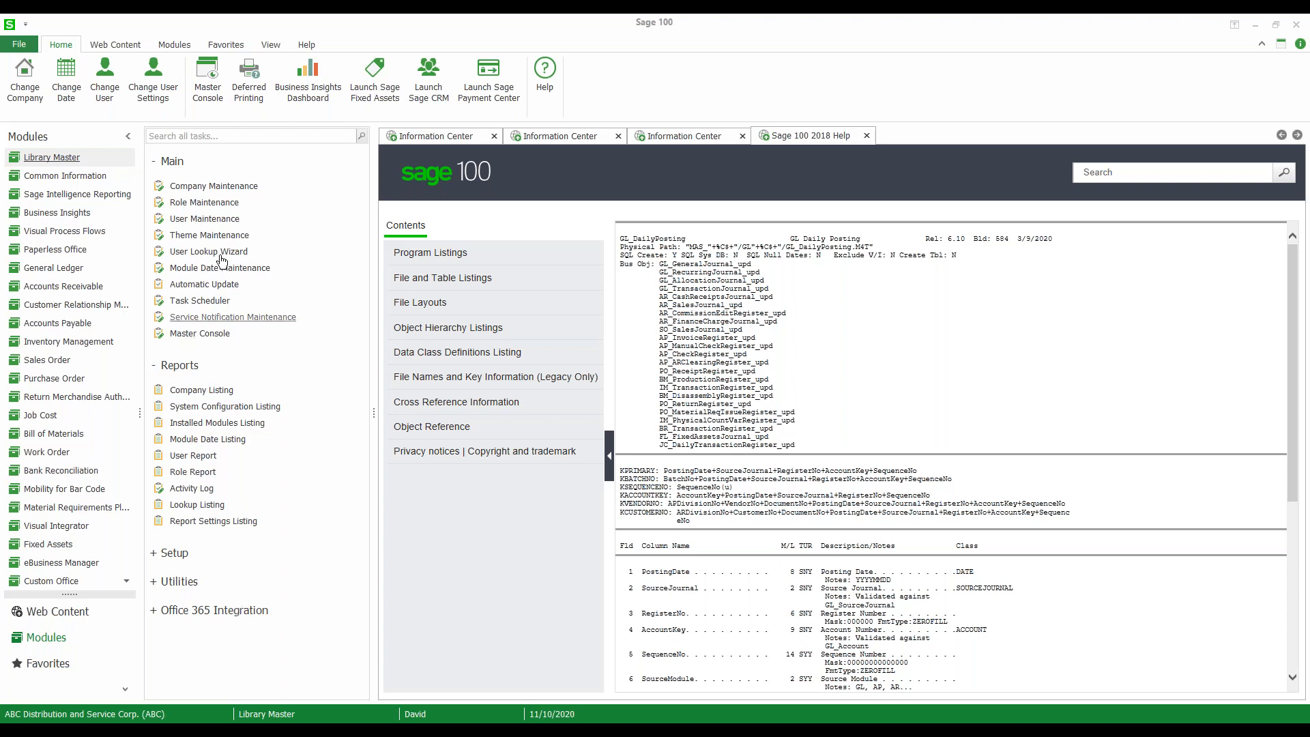
pyautogui.moveTo(46, 163)
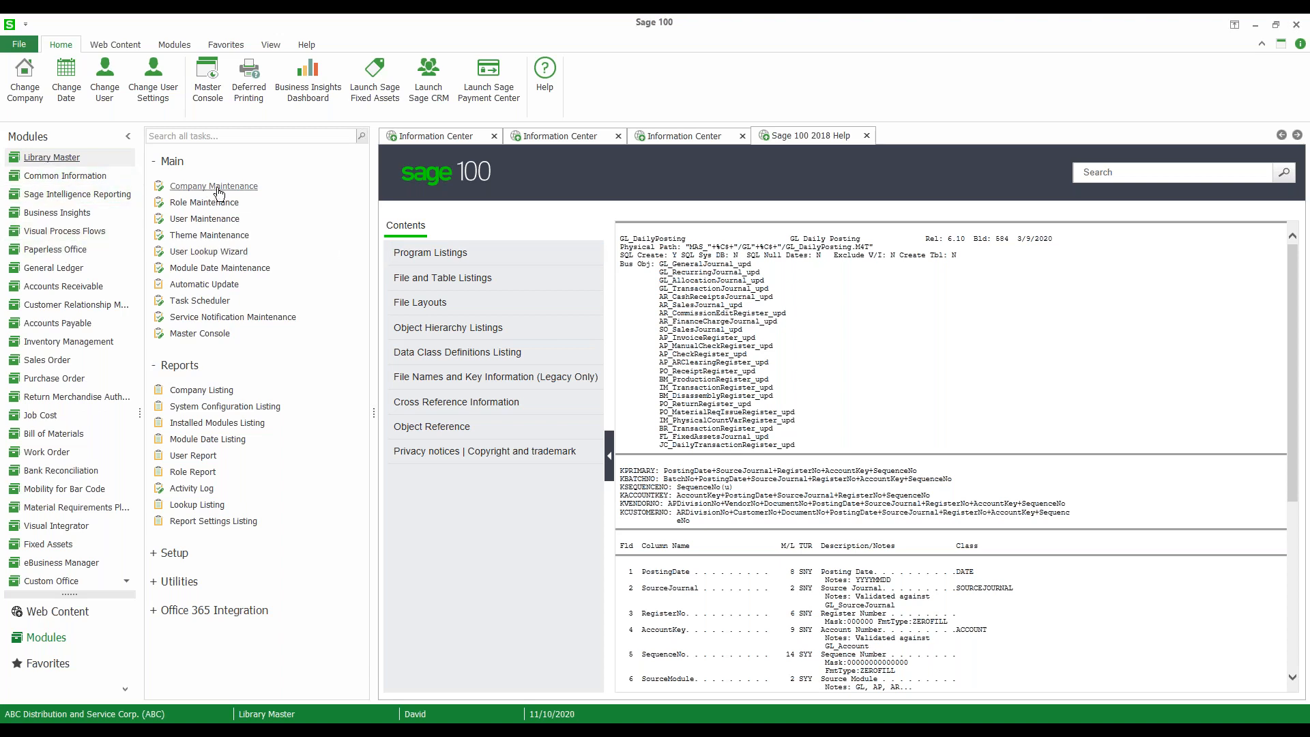
# Step: Load company ABC Distribution and Service Corp. in Company Maintenance and show its Preferences tab
pyautogui.click(205, 218)
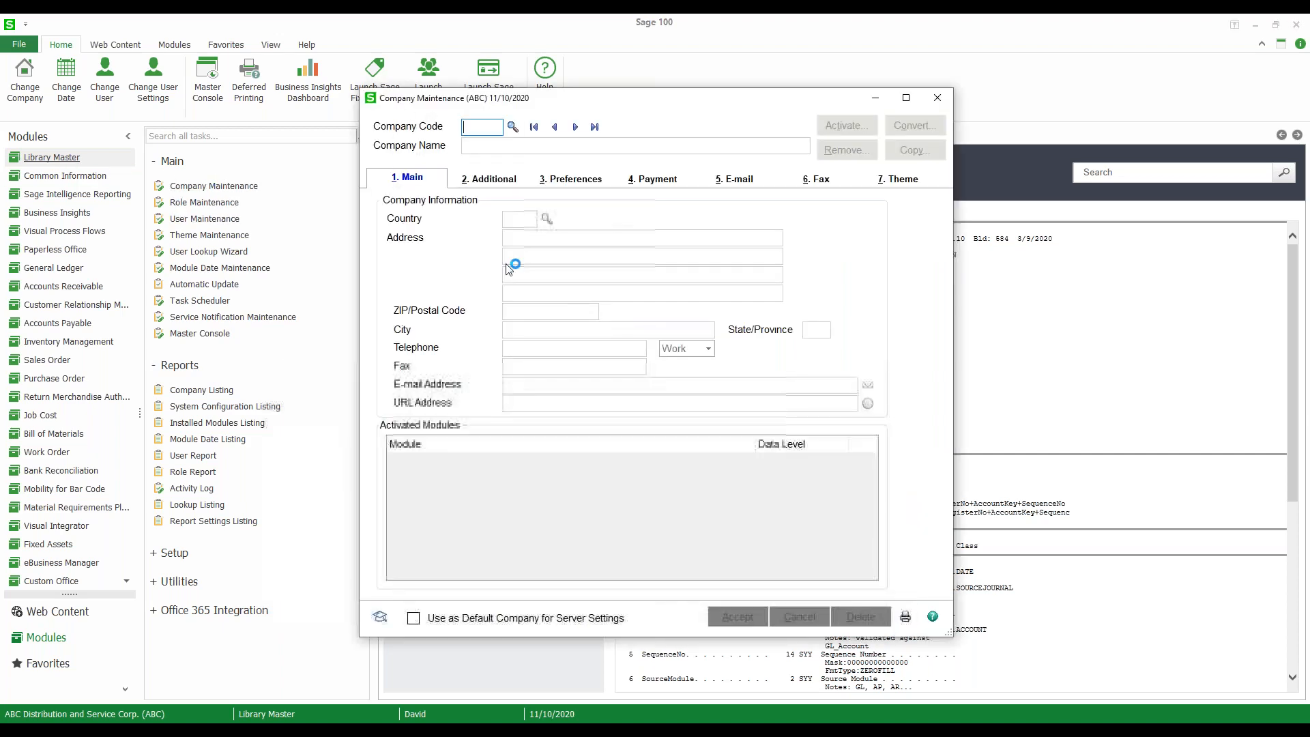
pyautogui.click(512, 126)
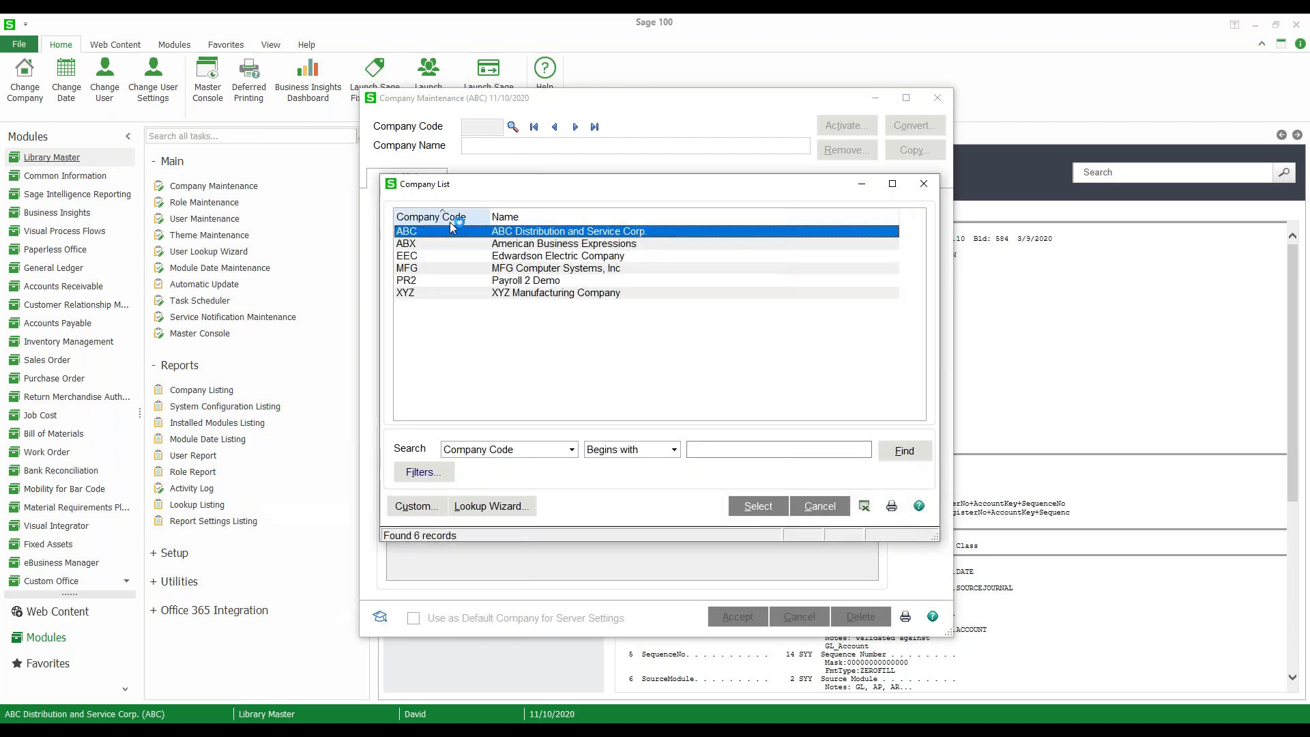
pyautogui.click(757, 506)
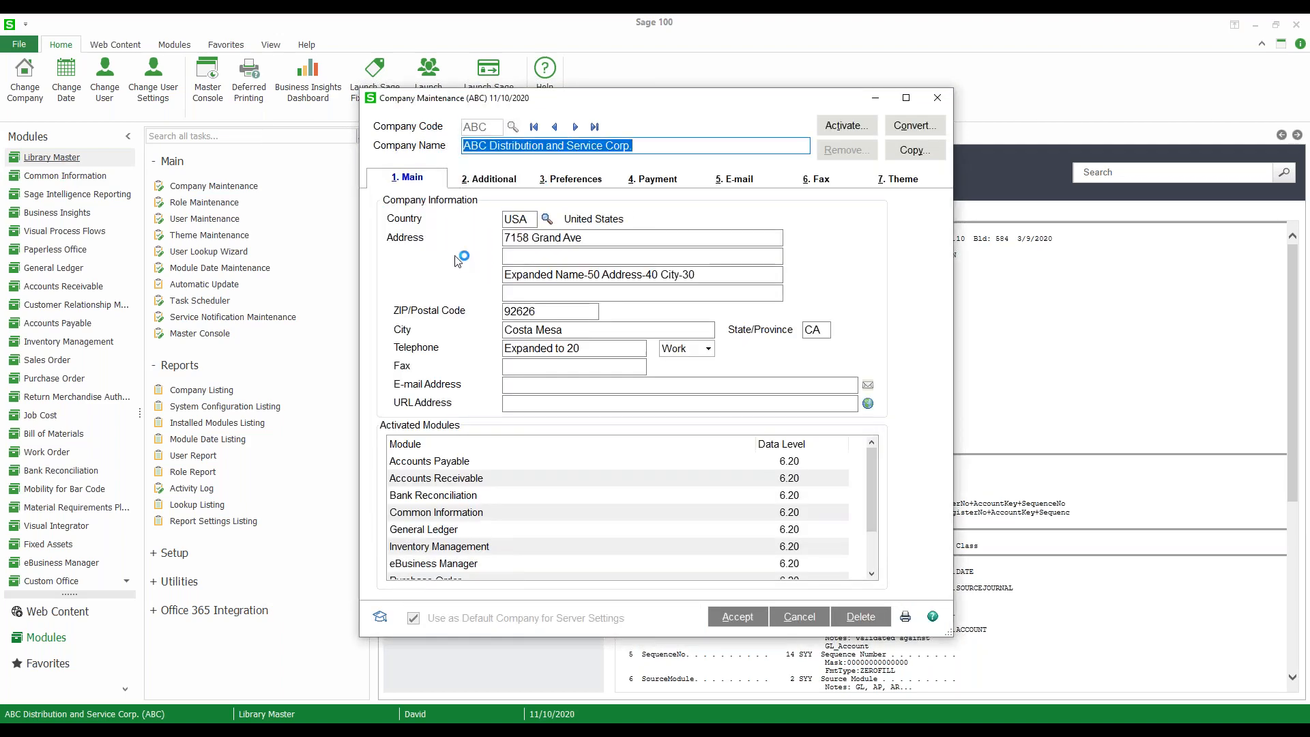
pyautogui.click(570, 178)
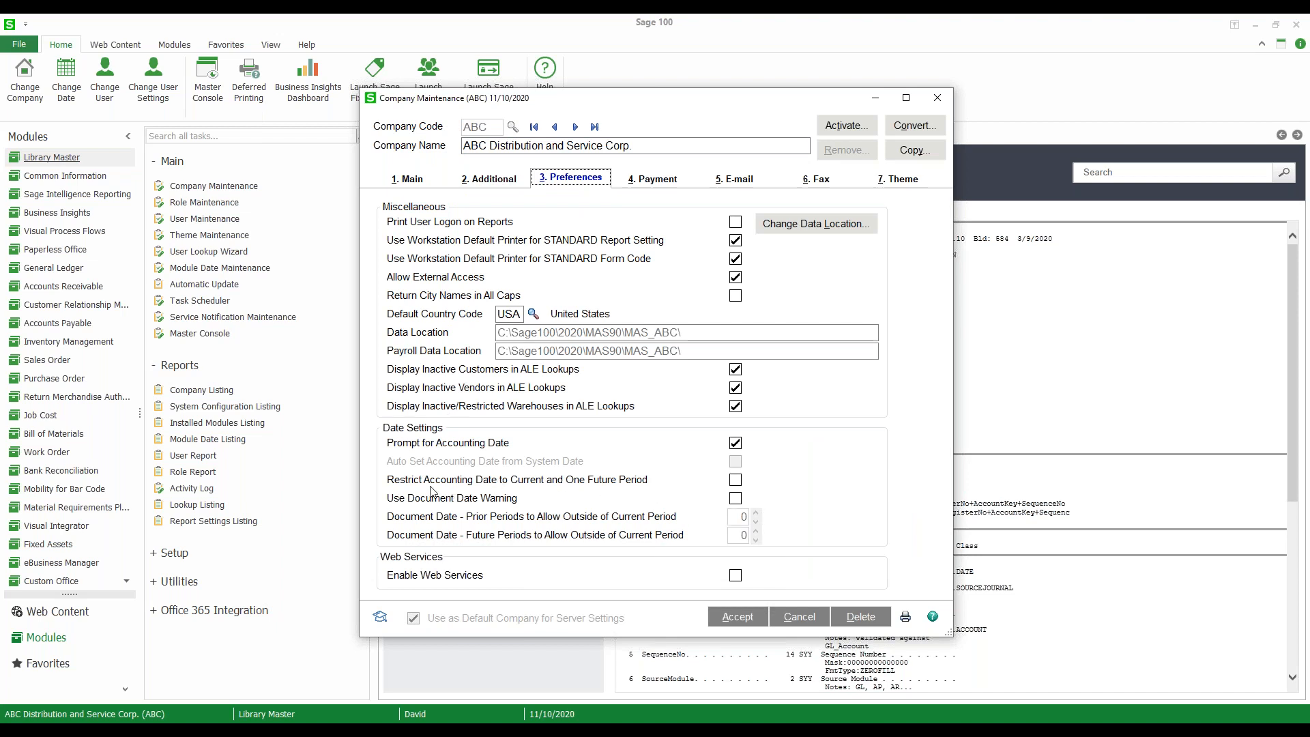
pyautogui.moveTo(487, 532)
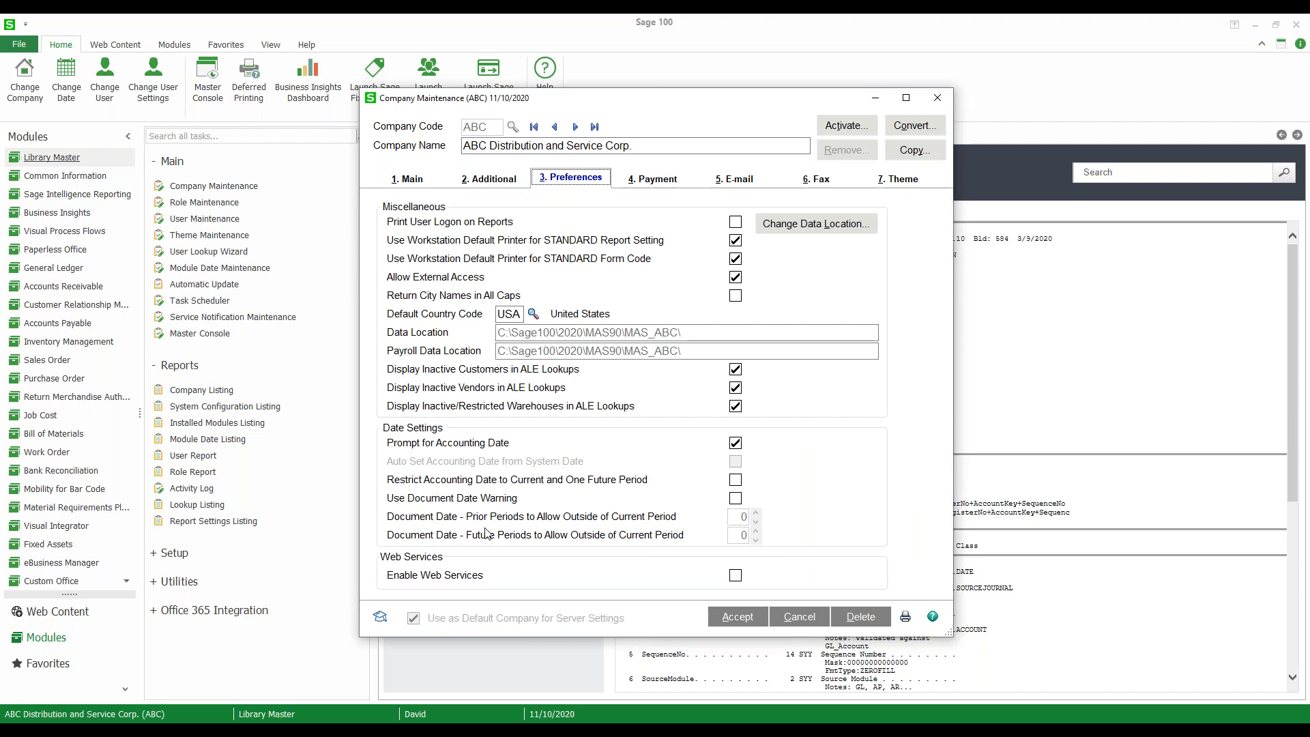
pyautogui.moveTo(414, 512)
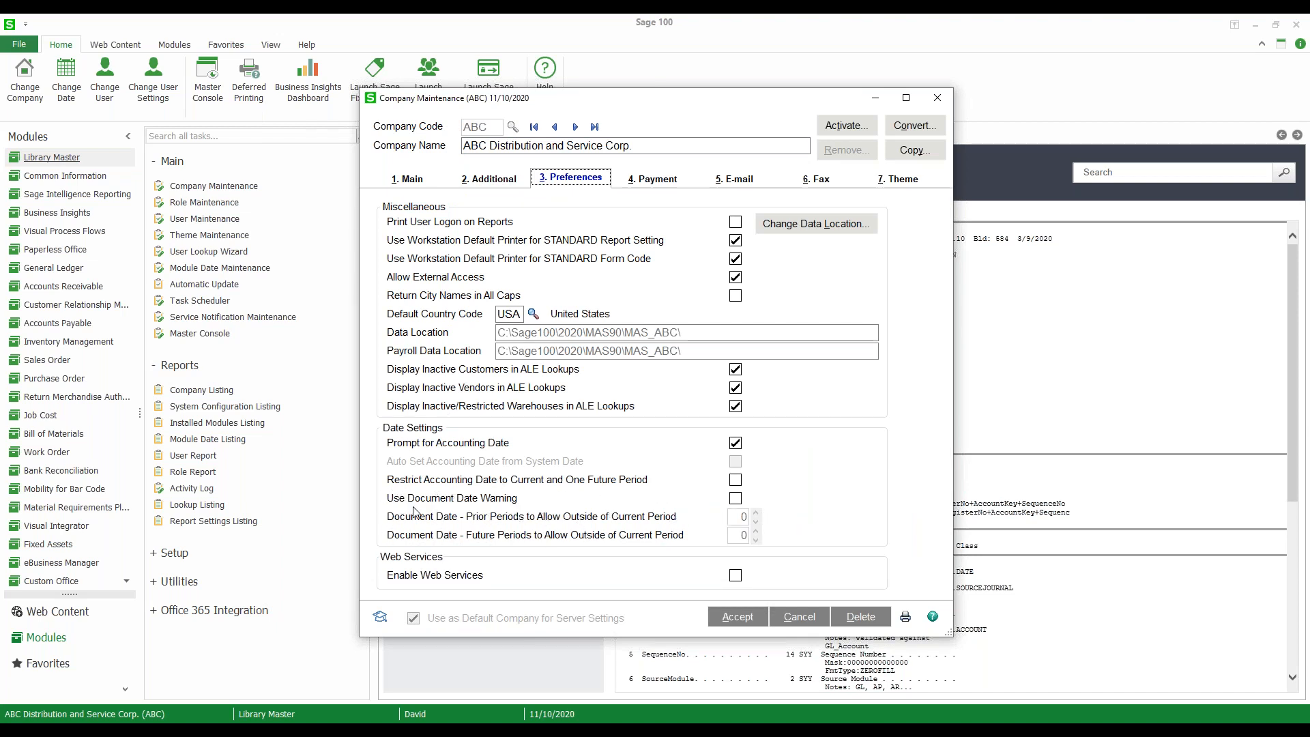
pyautogui.moveTo(675, 505)
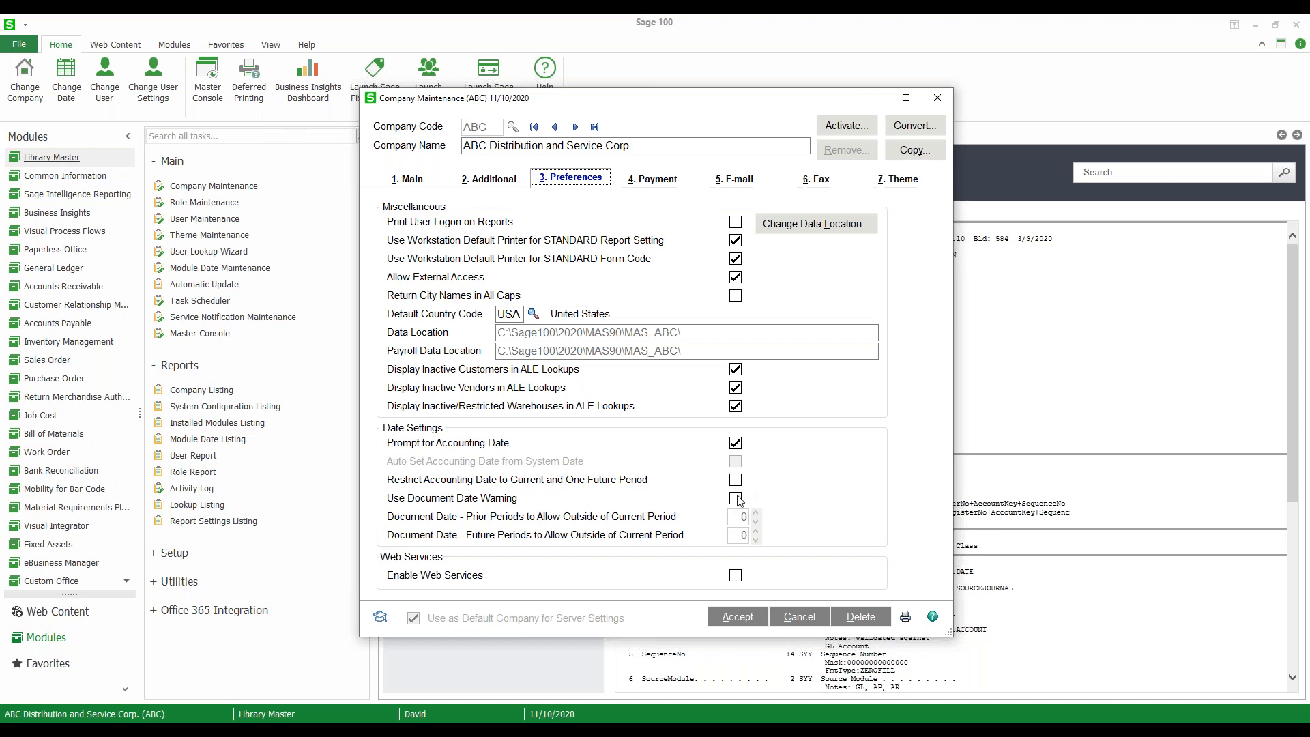
# Step: Check Use Document Date Warning on ABC's Preferences tab
pyautogui.click(736, 499)
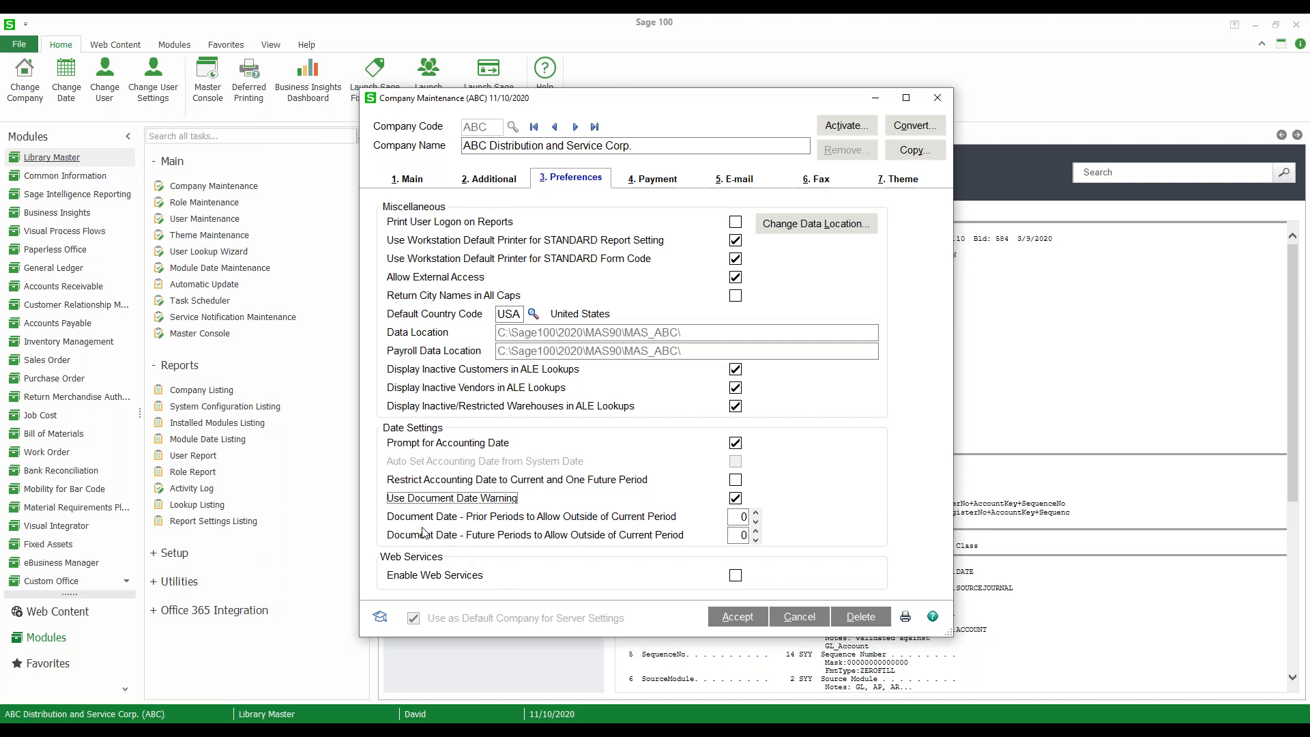
pyautogui.moveTo(574, 524)
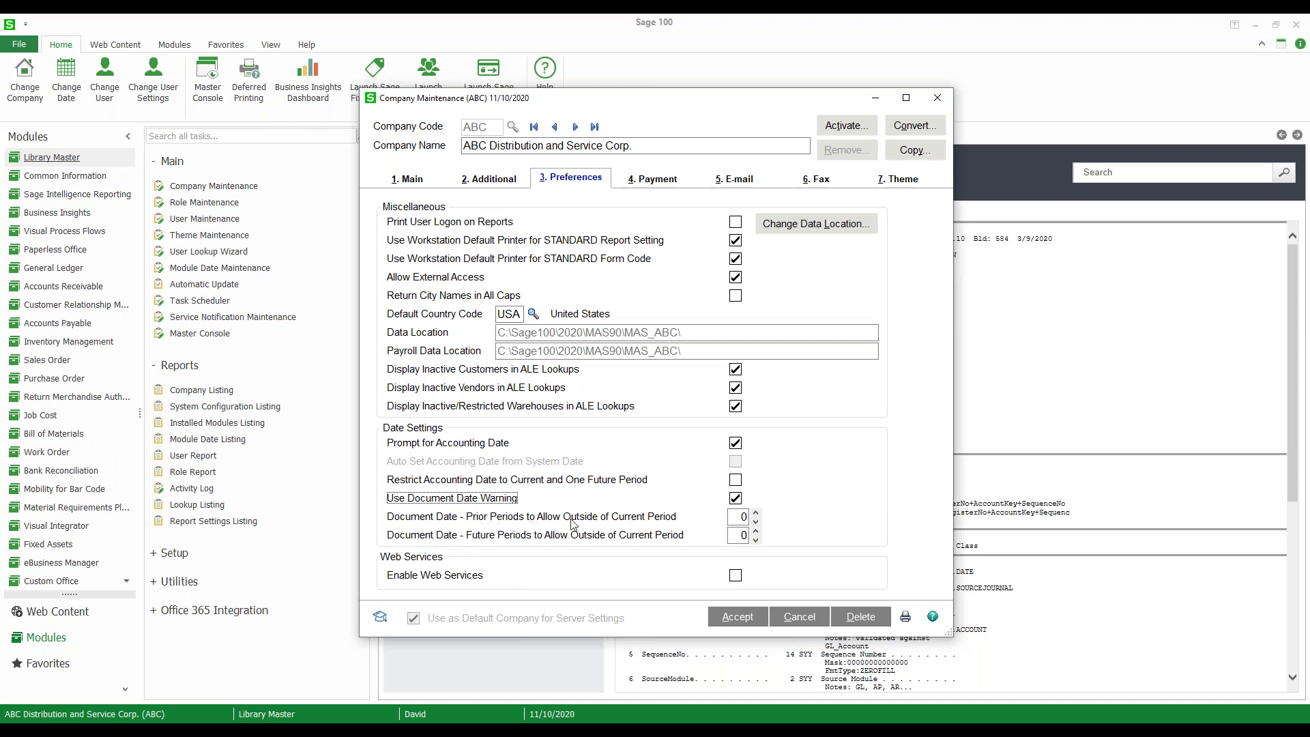
pyautogui.moveTo(637, 526)
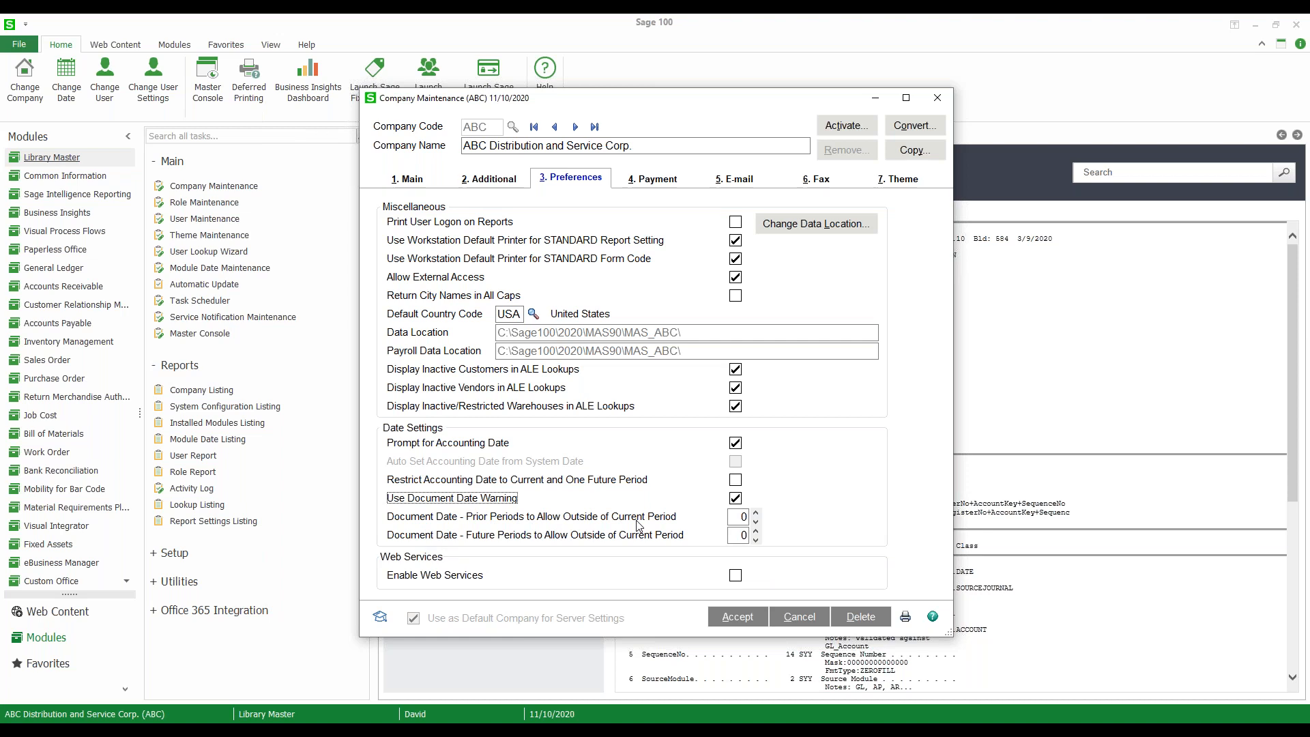
pyautogui.moveTo(613, 526)
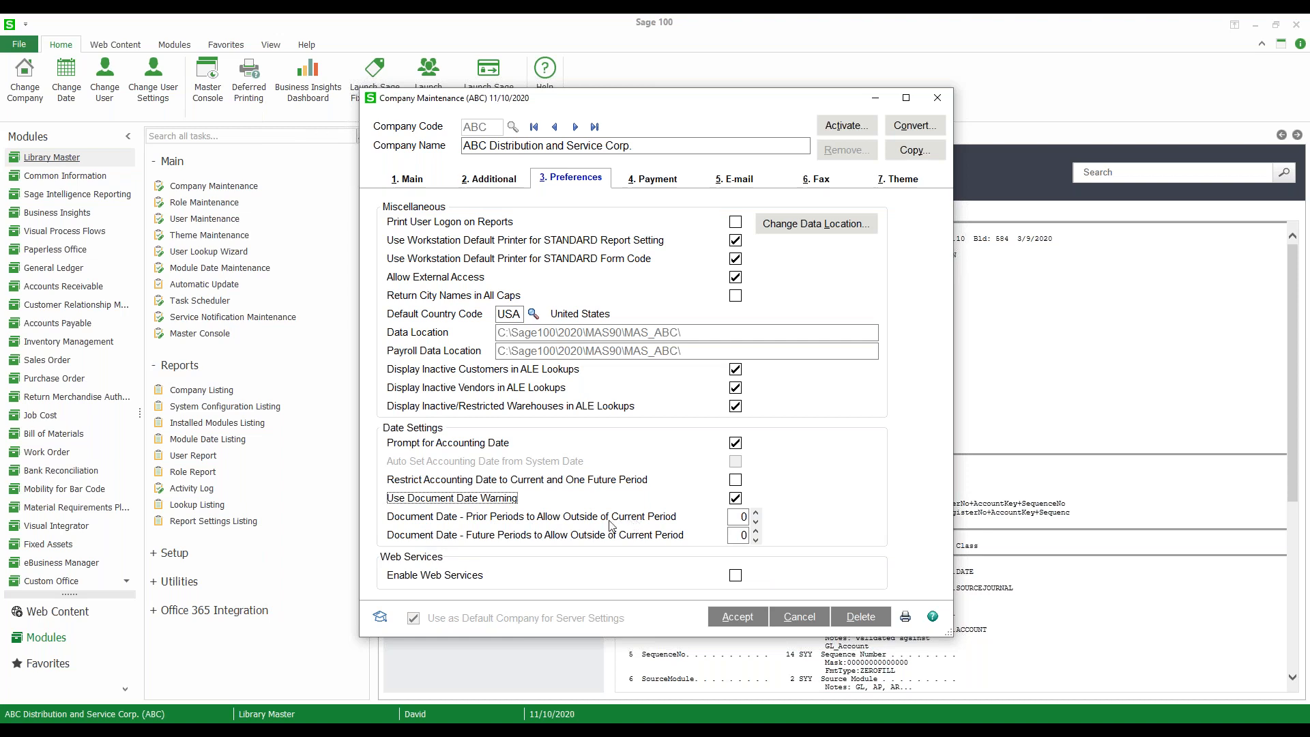
pyautogui.moveTo(625, 522)
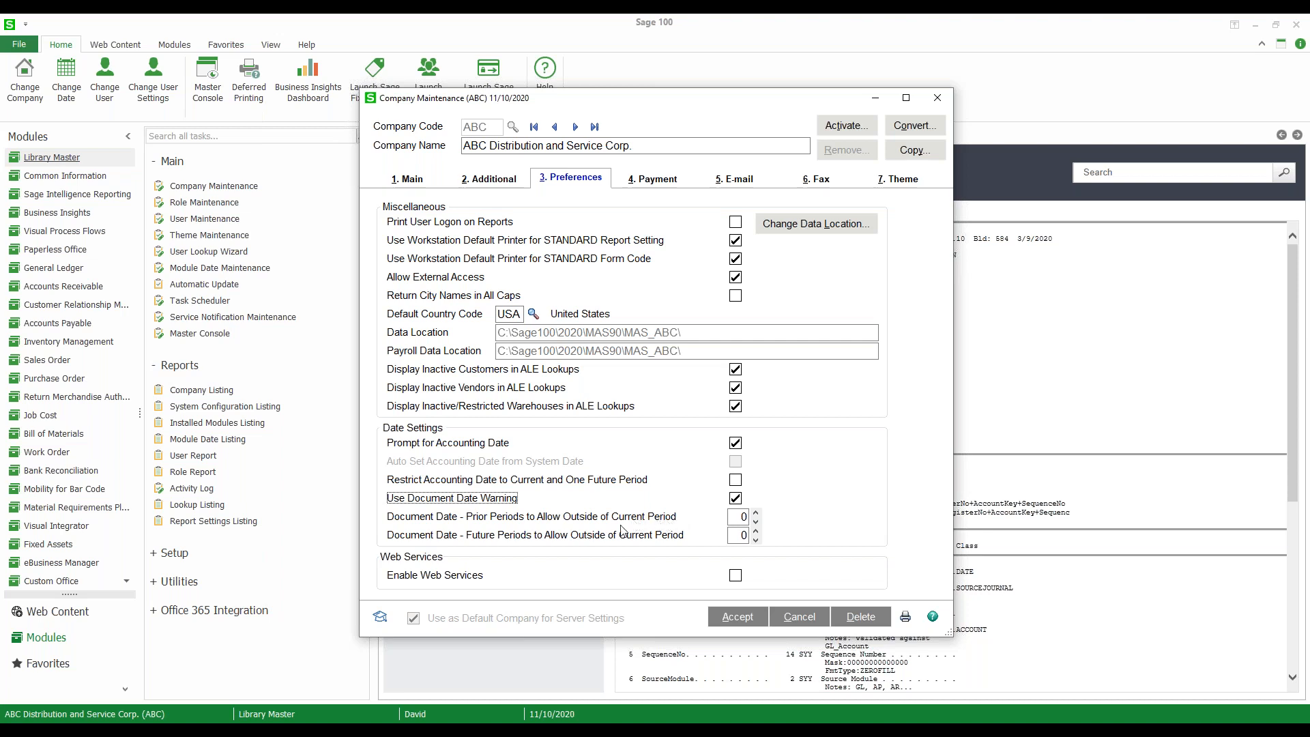
pyautogui.moveTo(622, 528)
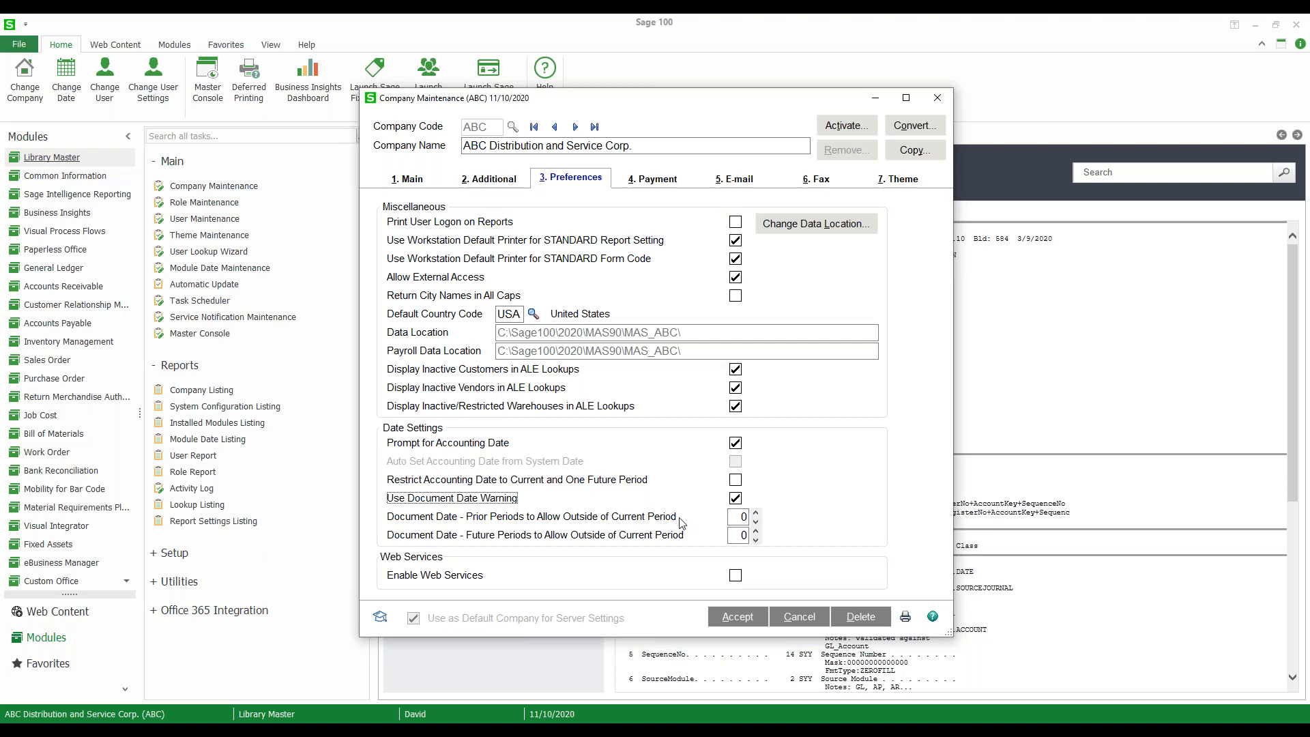
pyautogui.moveTo(662, 524)
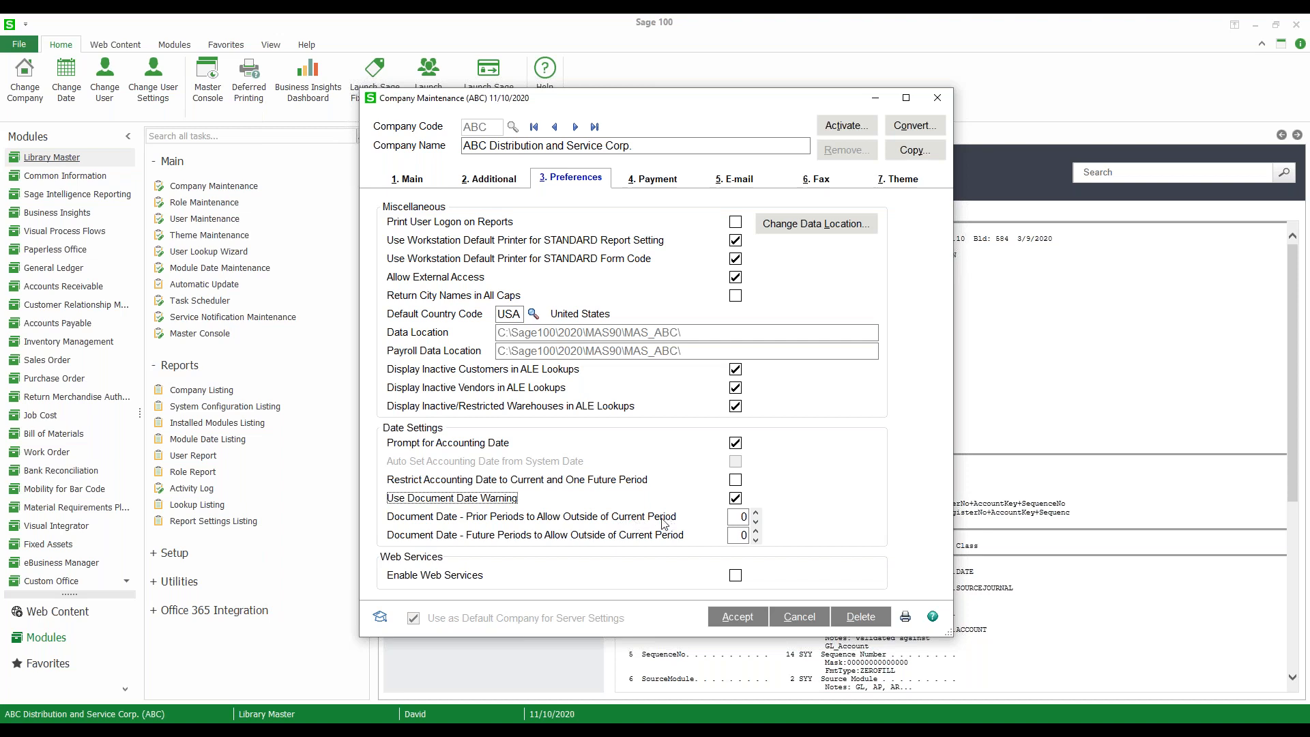
pyautogui.moveTo(621, 566)
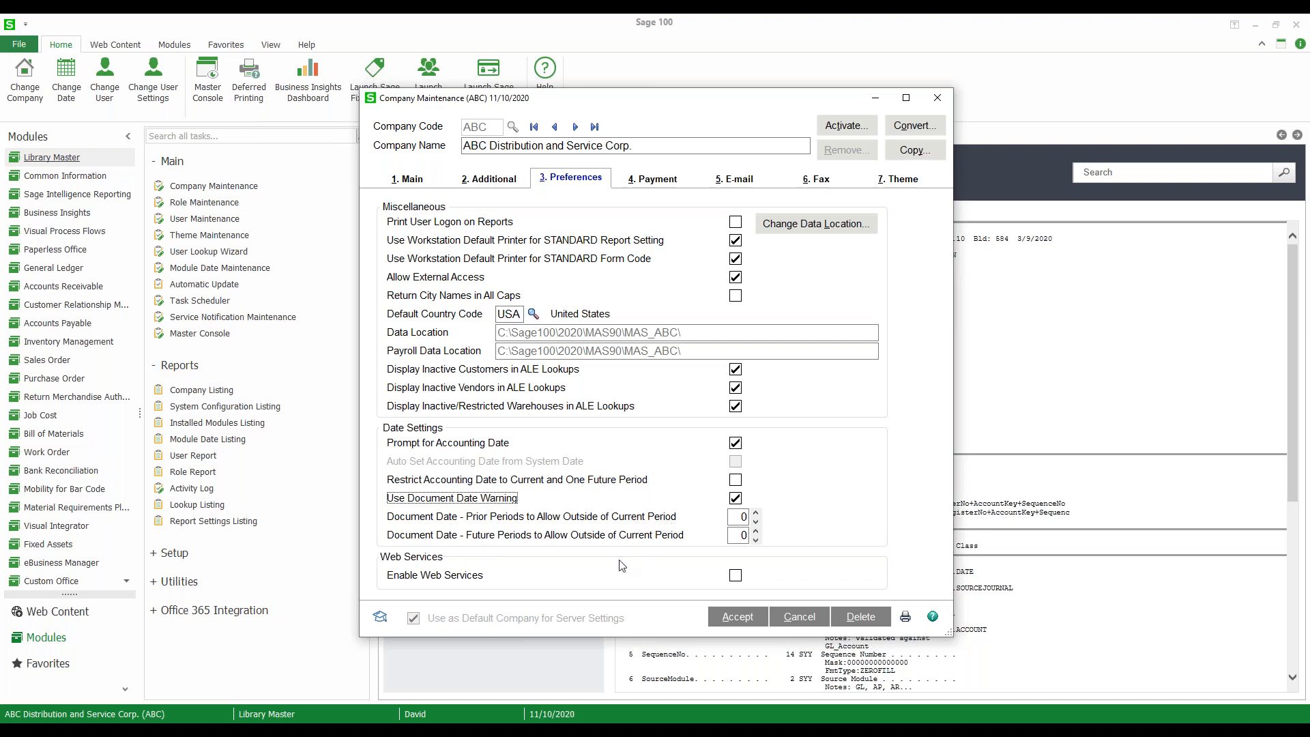
pyautogui.moveTo(618, 536)
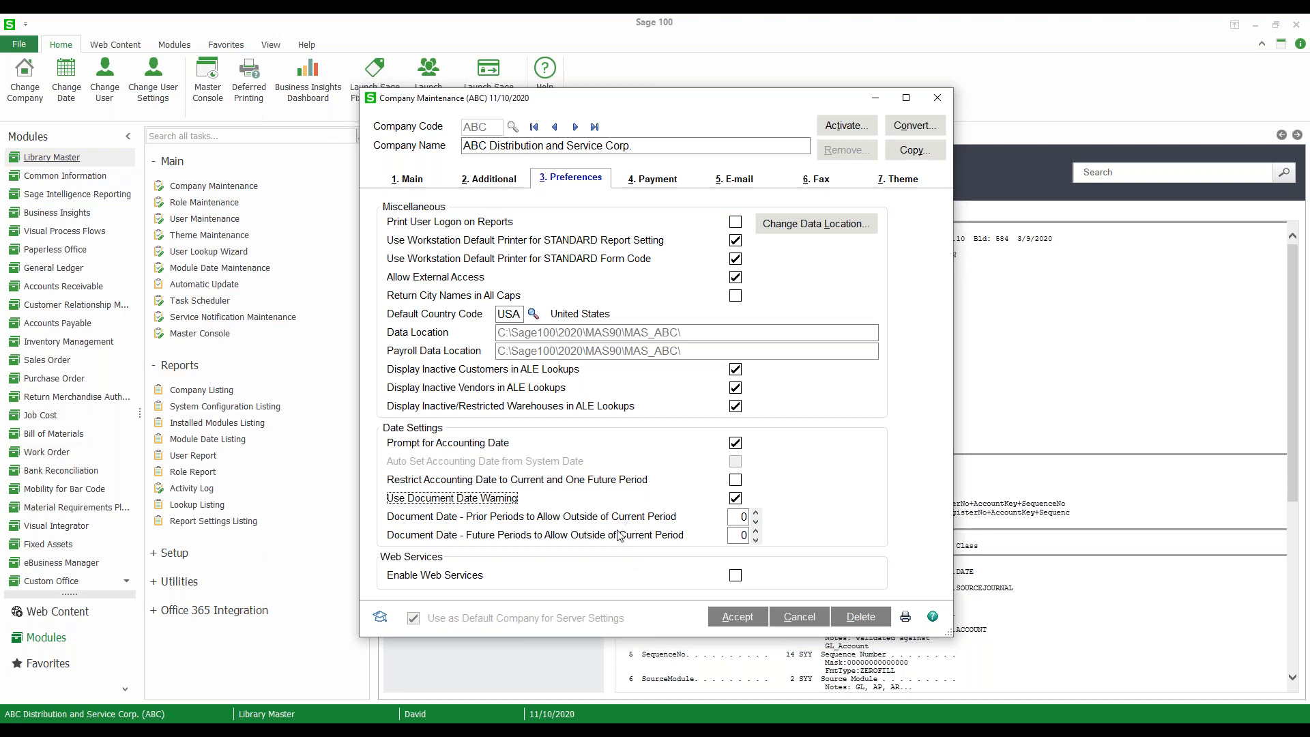
pyautogui.moveTo(651, 528)
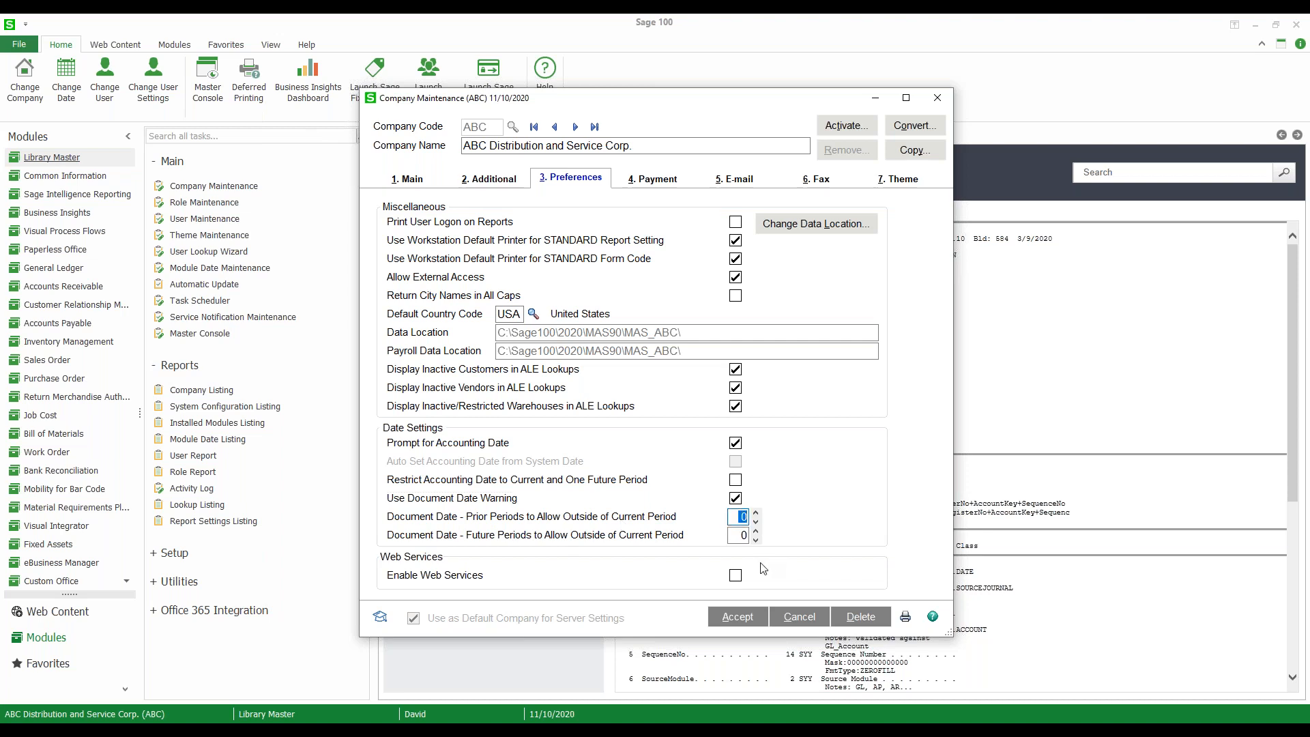
# Step: Set document date warning Prior Periods to 1 and Future Periods to 2
pyautogui.click(755, 512)
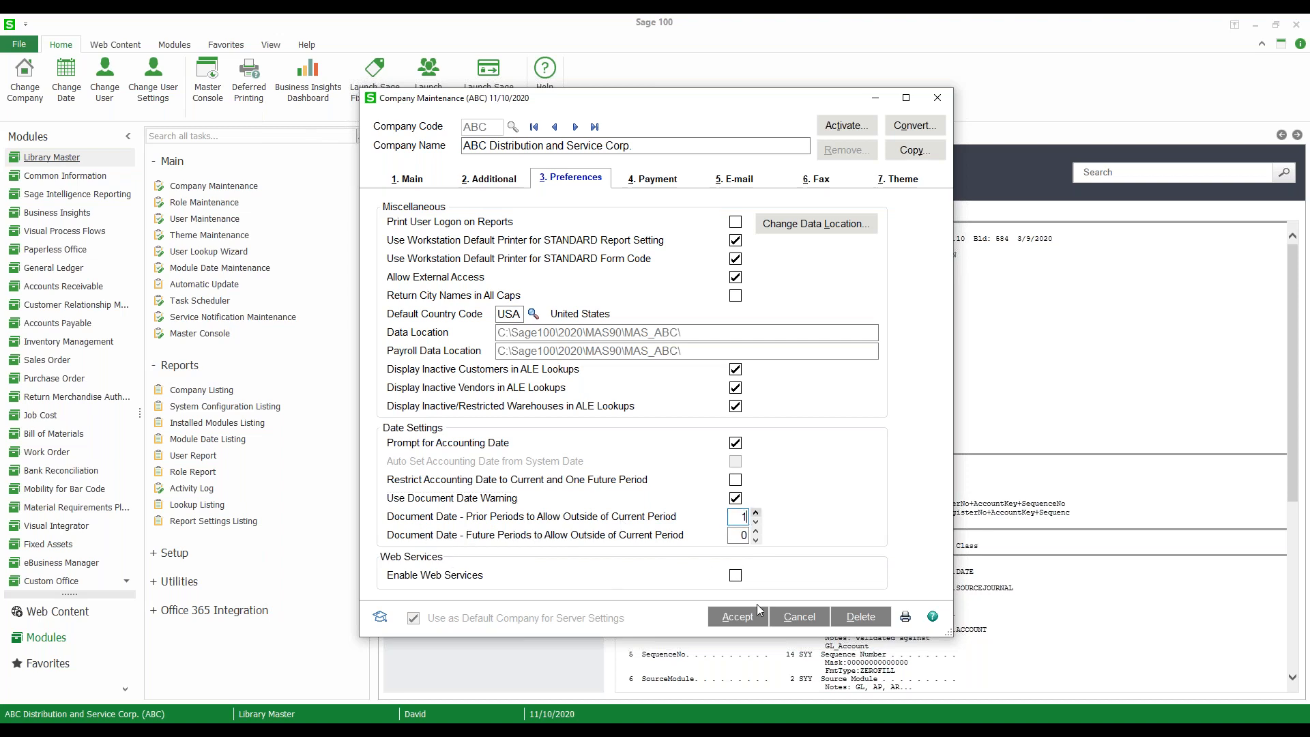
pyautogui.moveTo(566, 532)
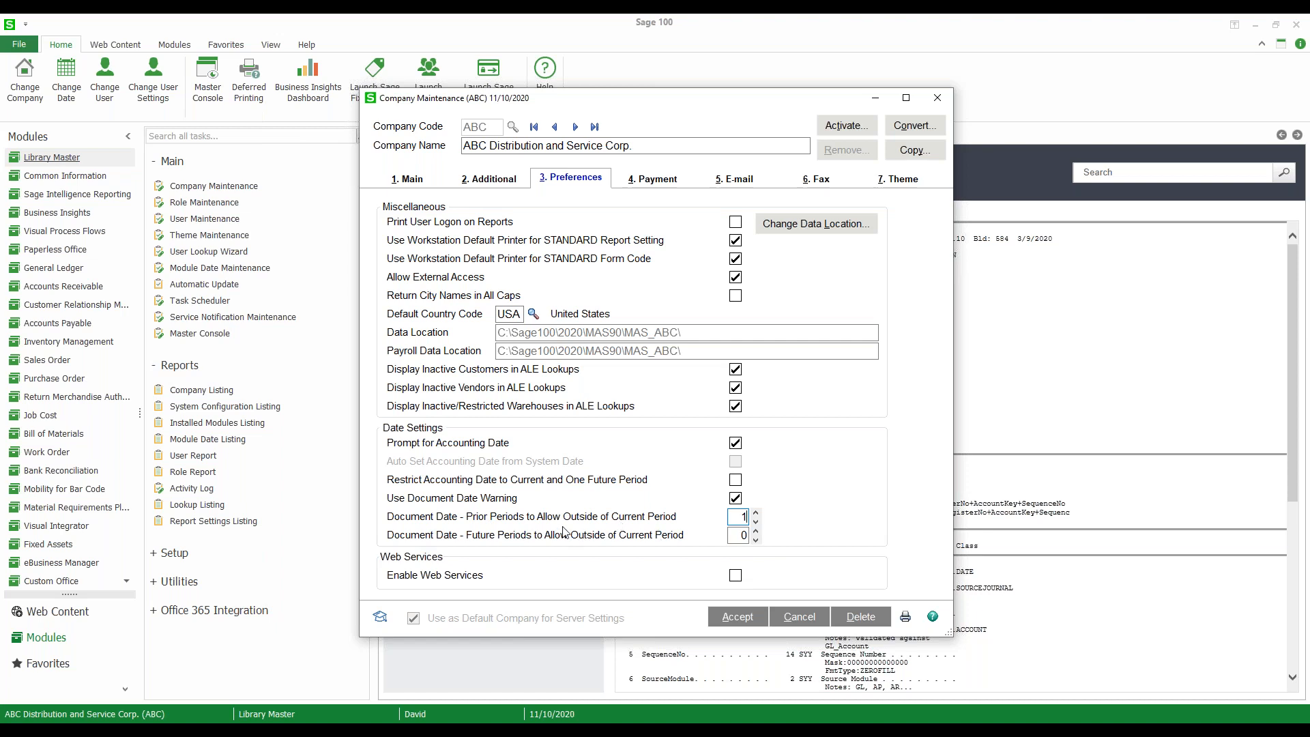
pyautogui.moveTo(625, 537)
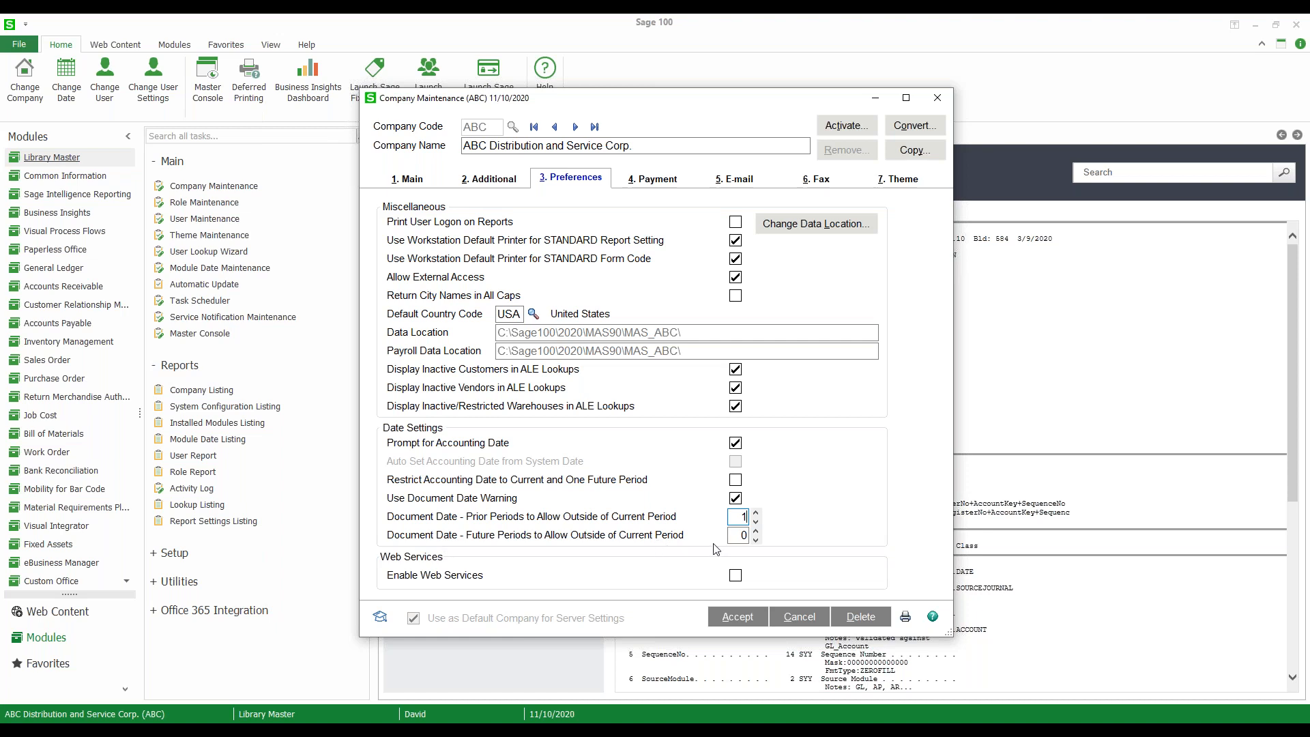
pyautogui.click(754, 531)
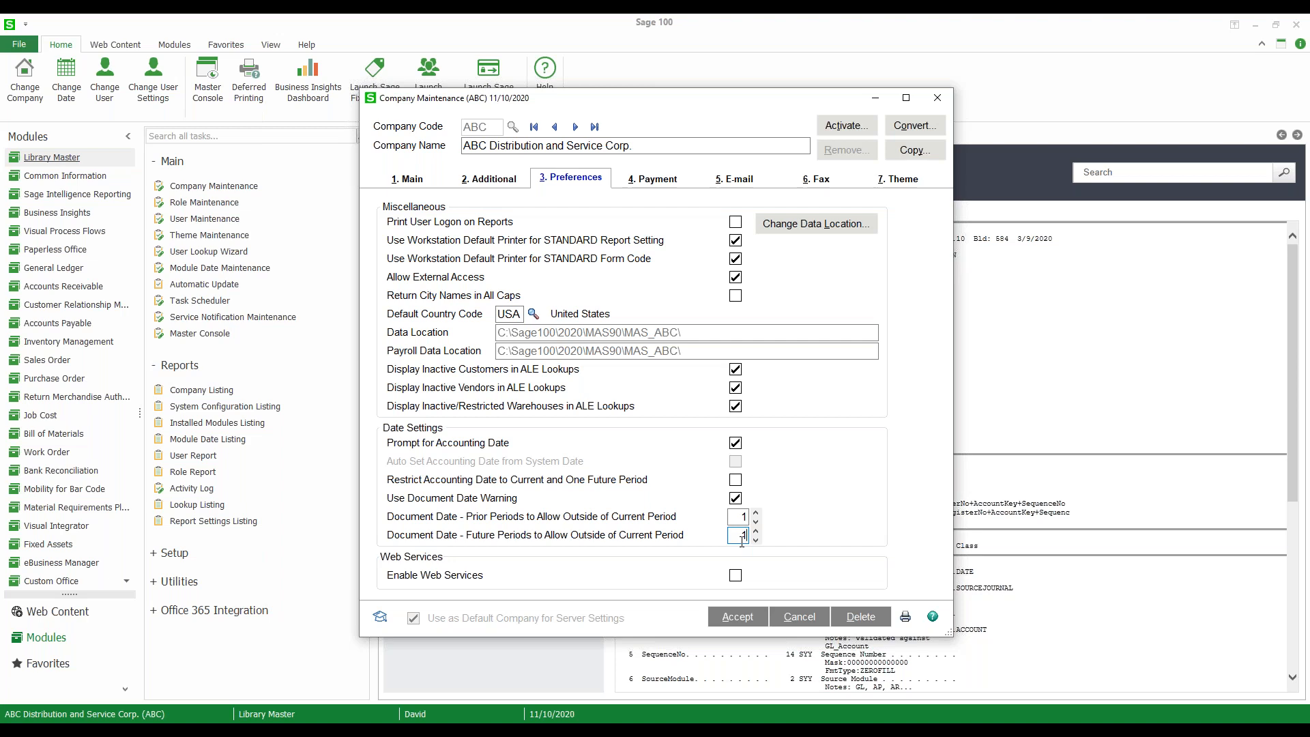
pyautogui.click(755, 530)
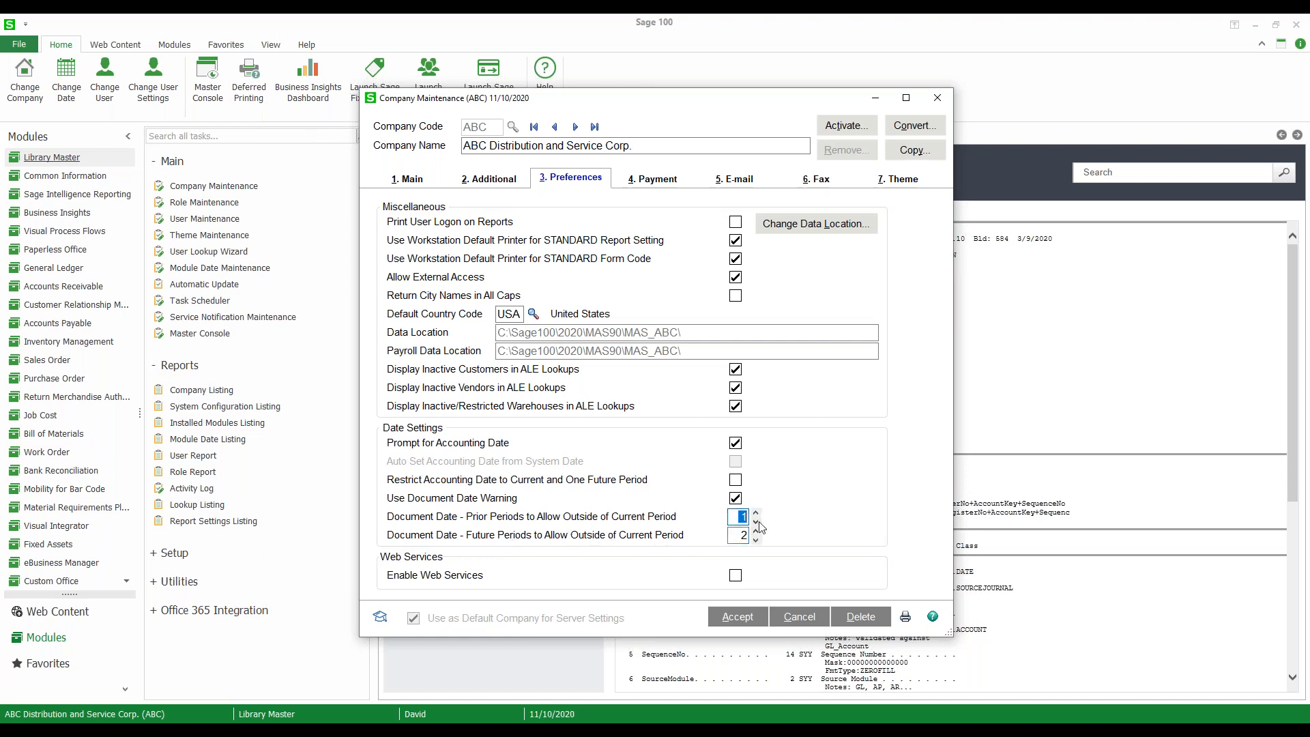
pyautogui.moveTo(764, 539)
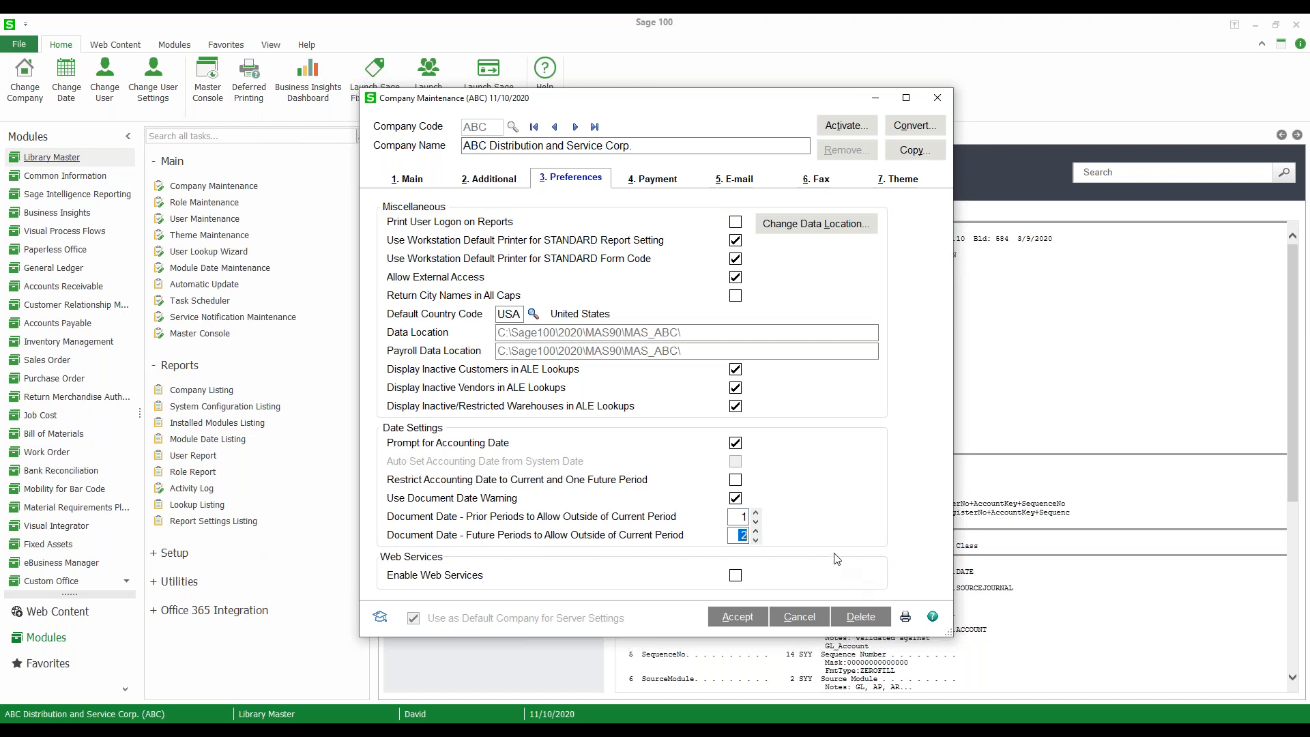
pyautogui.moveTo(558, 457)
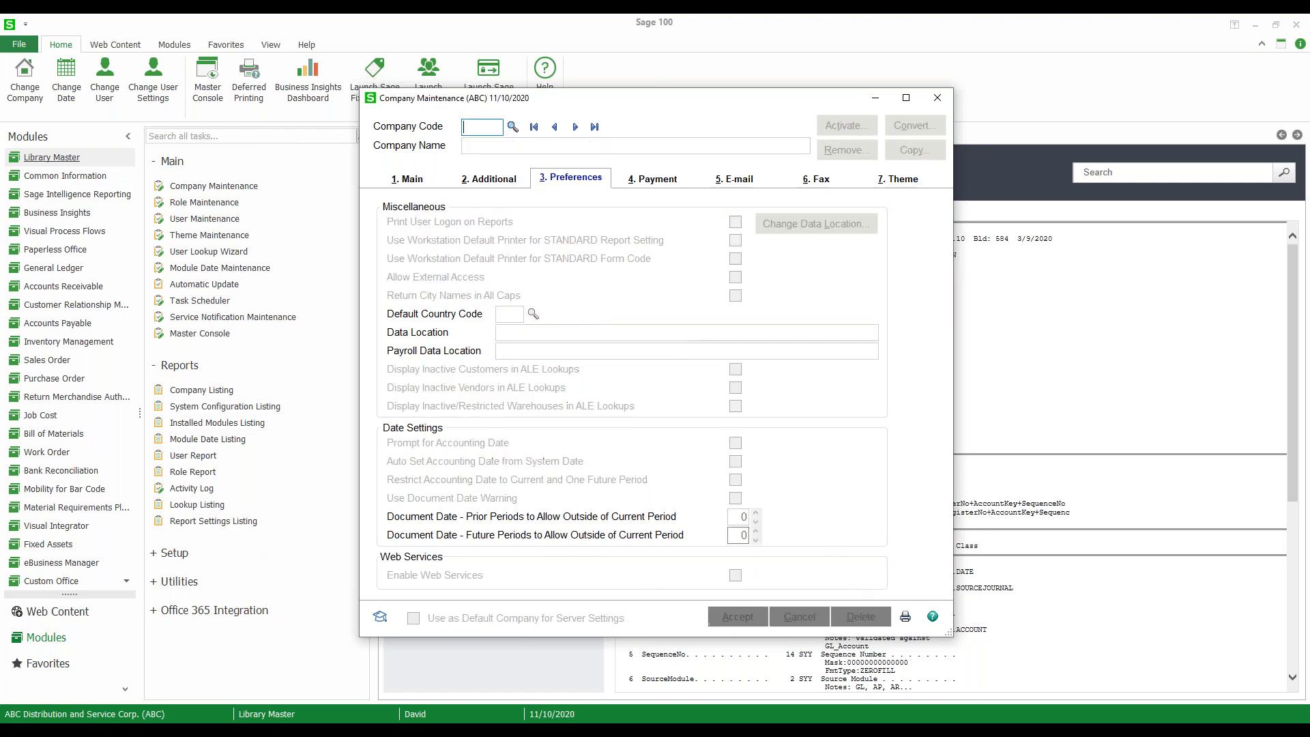
# Step: Close Company Maintenance and confirm A/P Options show fiscal year 2025, period 05
pyautogui.click(936, 98)
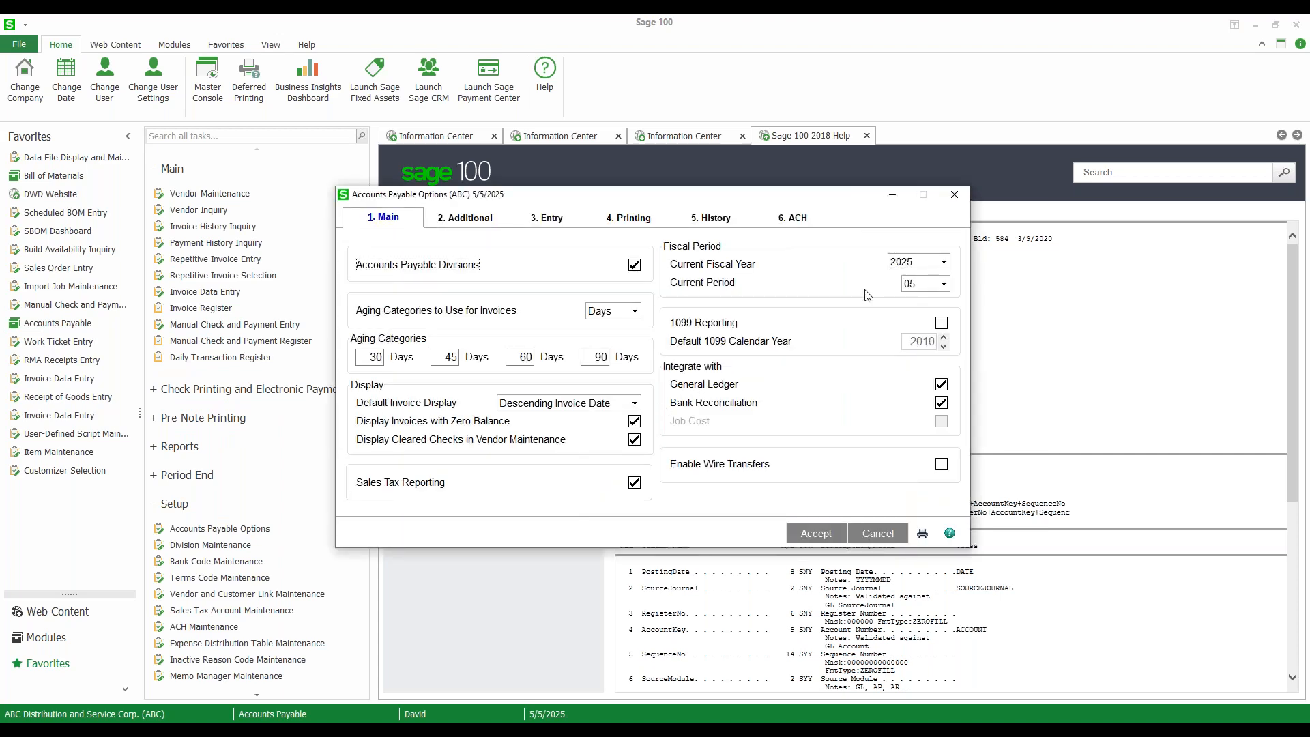
pyautogui.moveTo(933, 258)
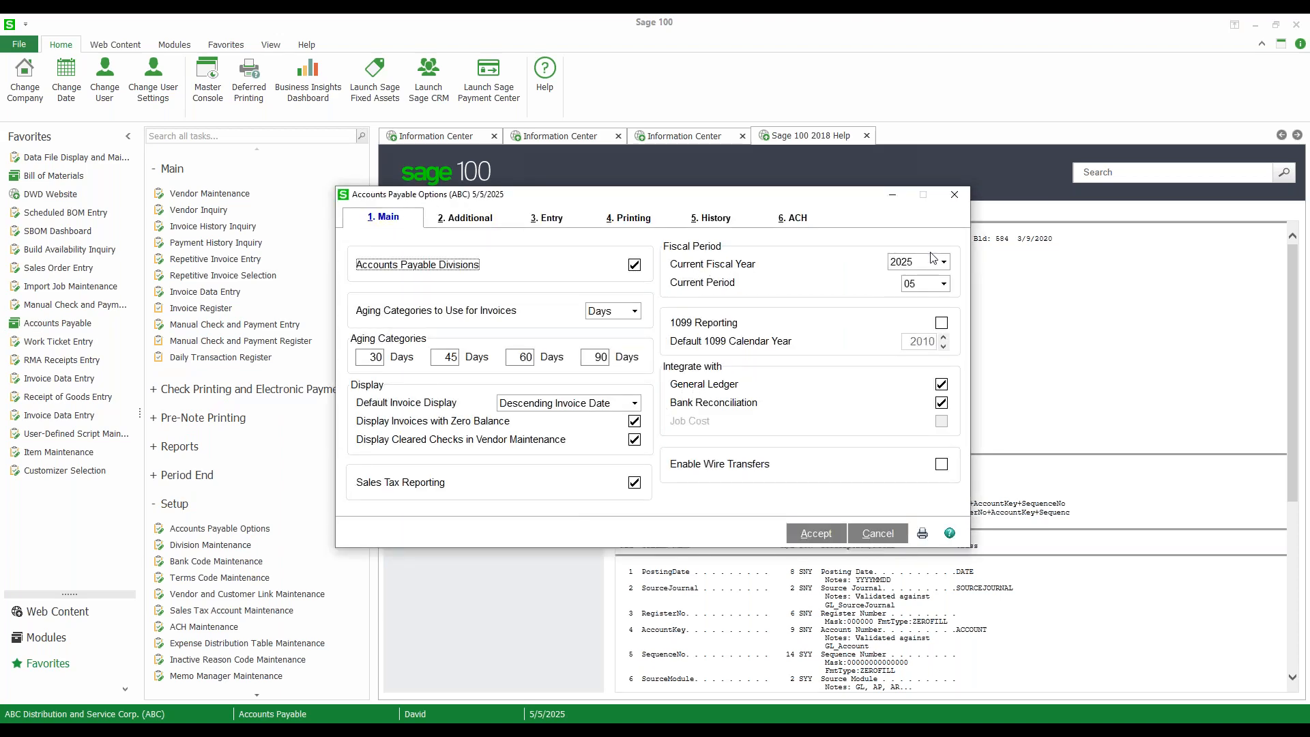
pyautogui.click(911, 261)
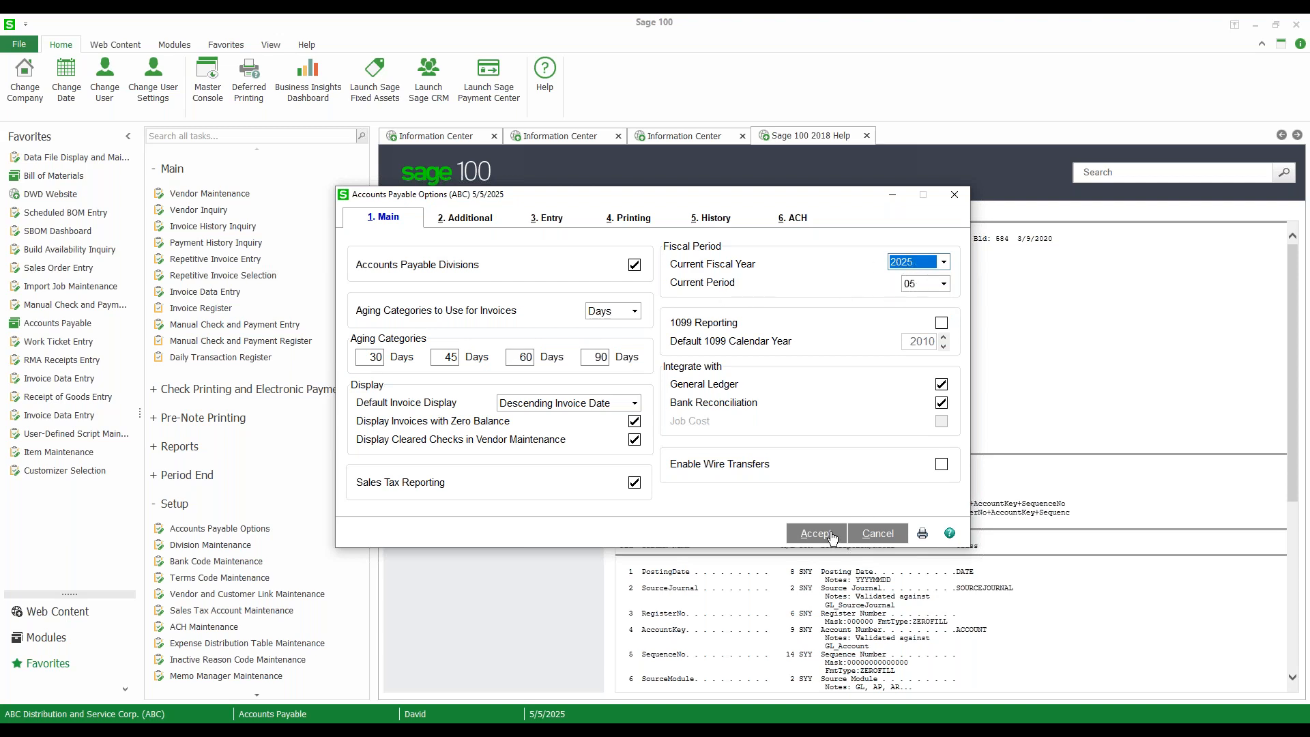
# Step: Launch A/P Invoice Data Entry from the Accounts Payable Main tasks
pyautogui.click(815, 533)
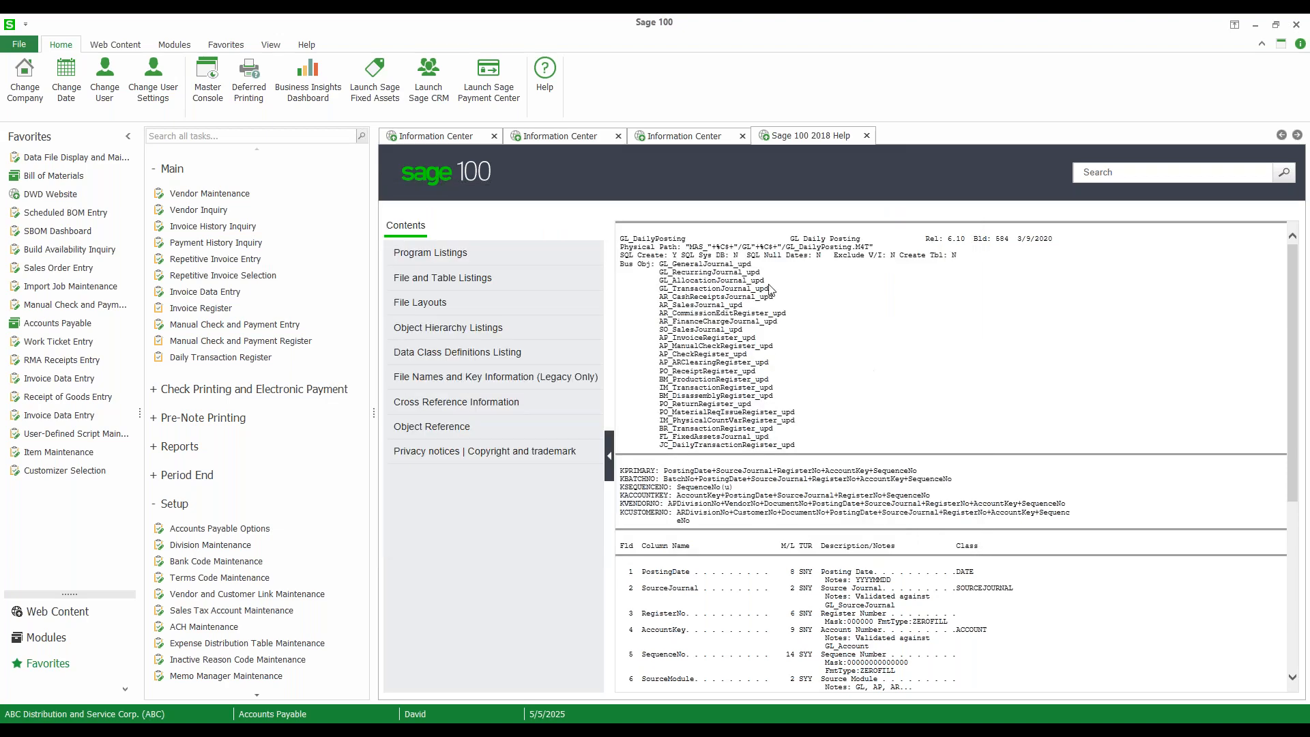
pyautogui.moveTo(301, 318)
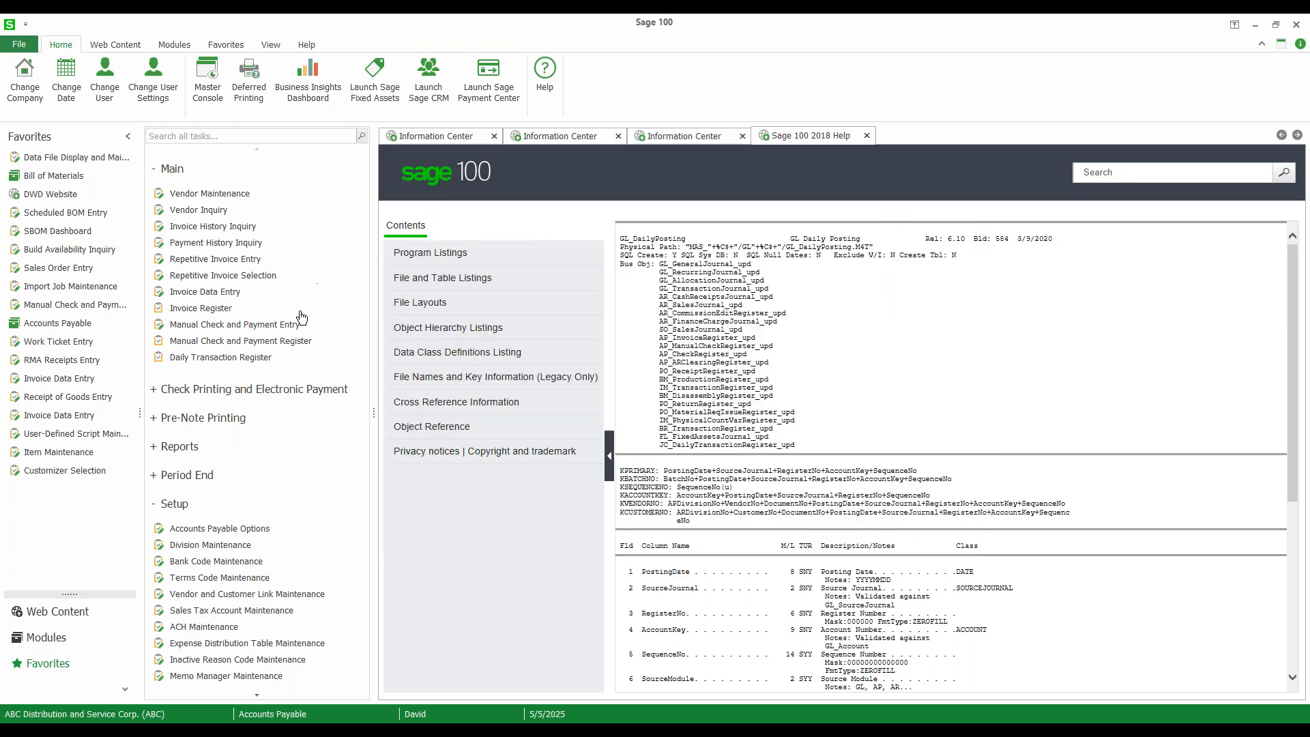
pyautogui.moveTo(241, 341)
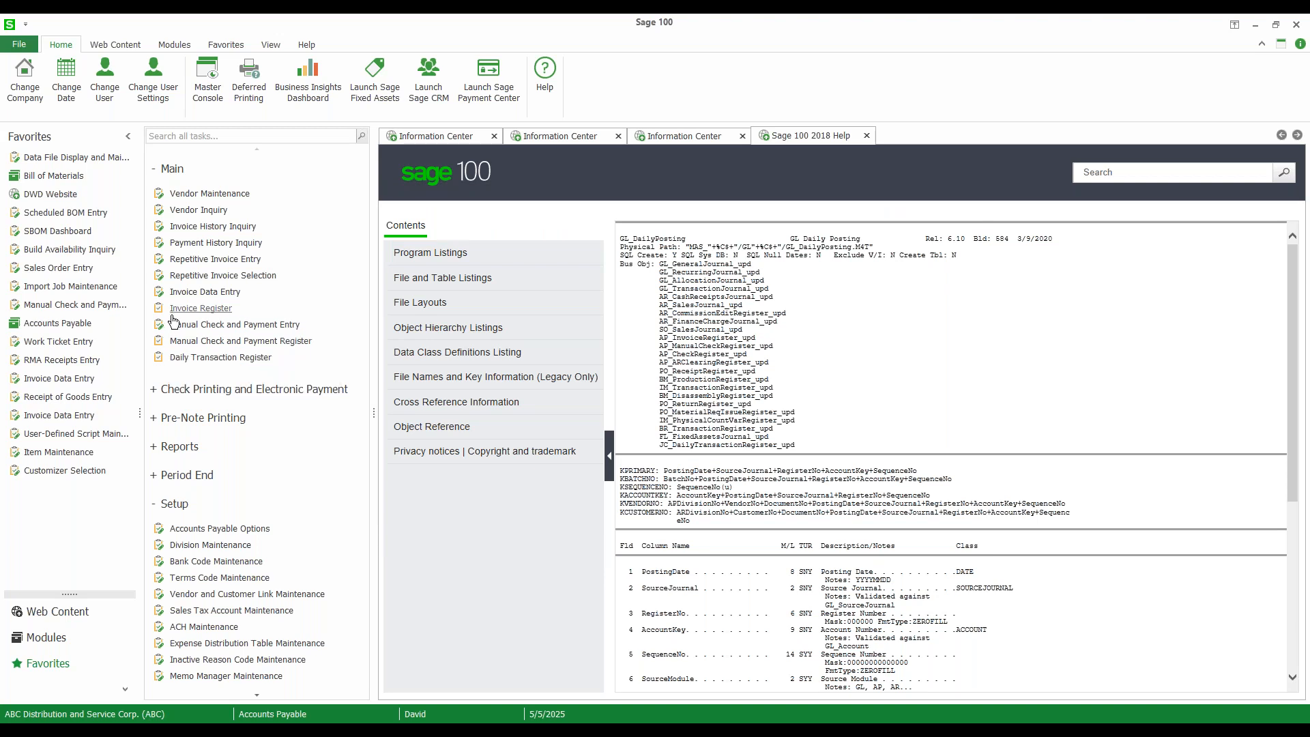
pyautogui.moveTo(215, 324)
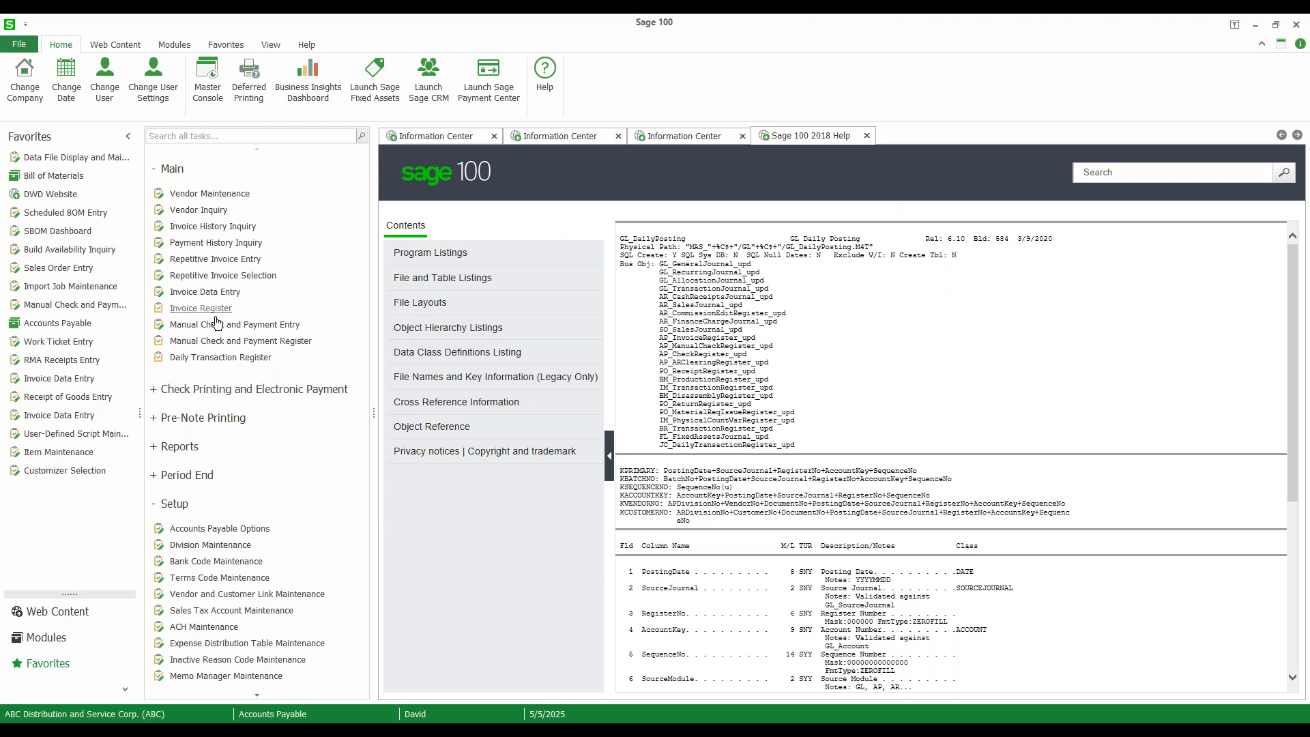
pyautogui.moveTo(202, 307)
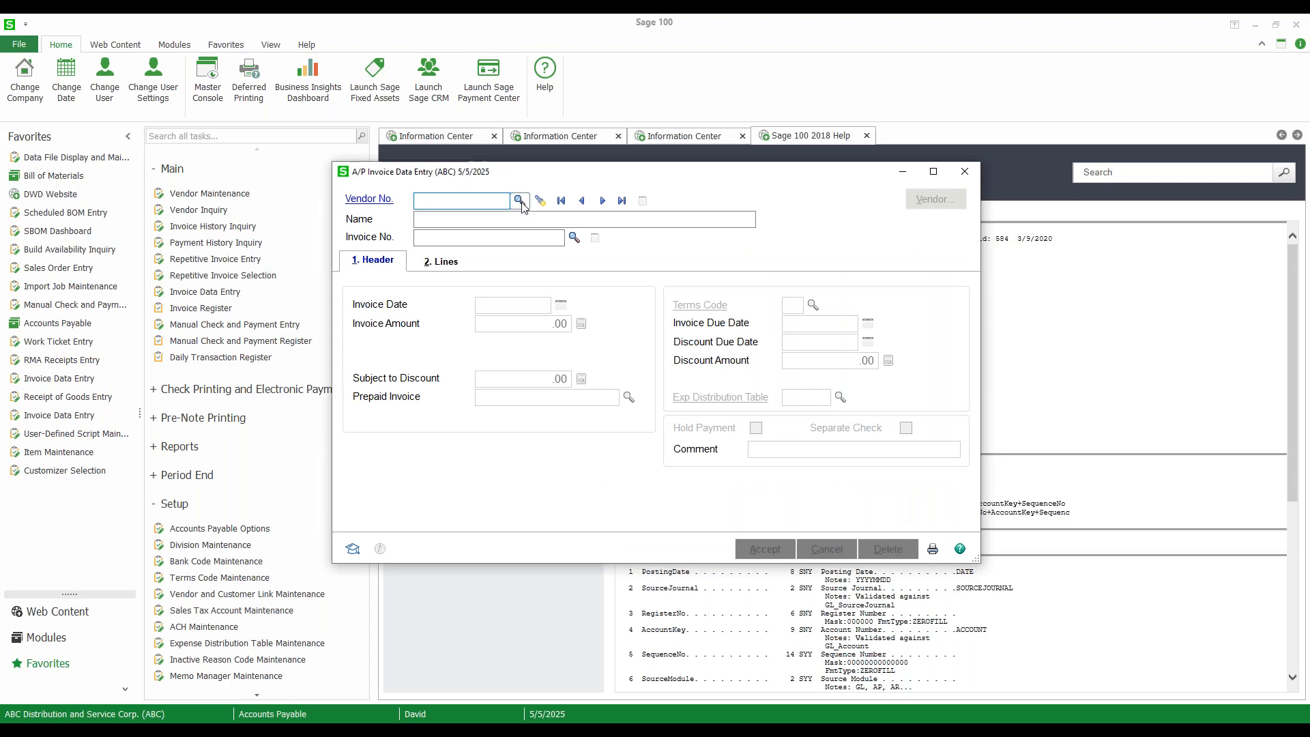
# Step: Pick vendor 01-AIRWAY and enter invoice date 6/5/2029 for invoice 56548825
pyautogui.click(519, 200)
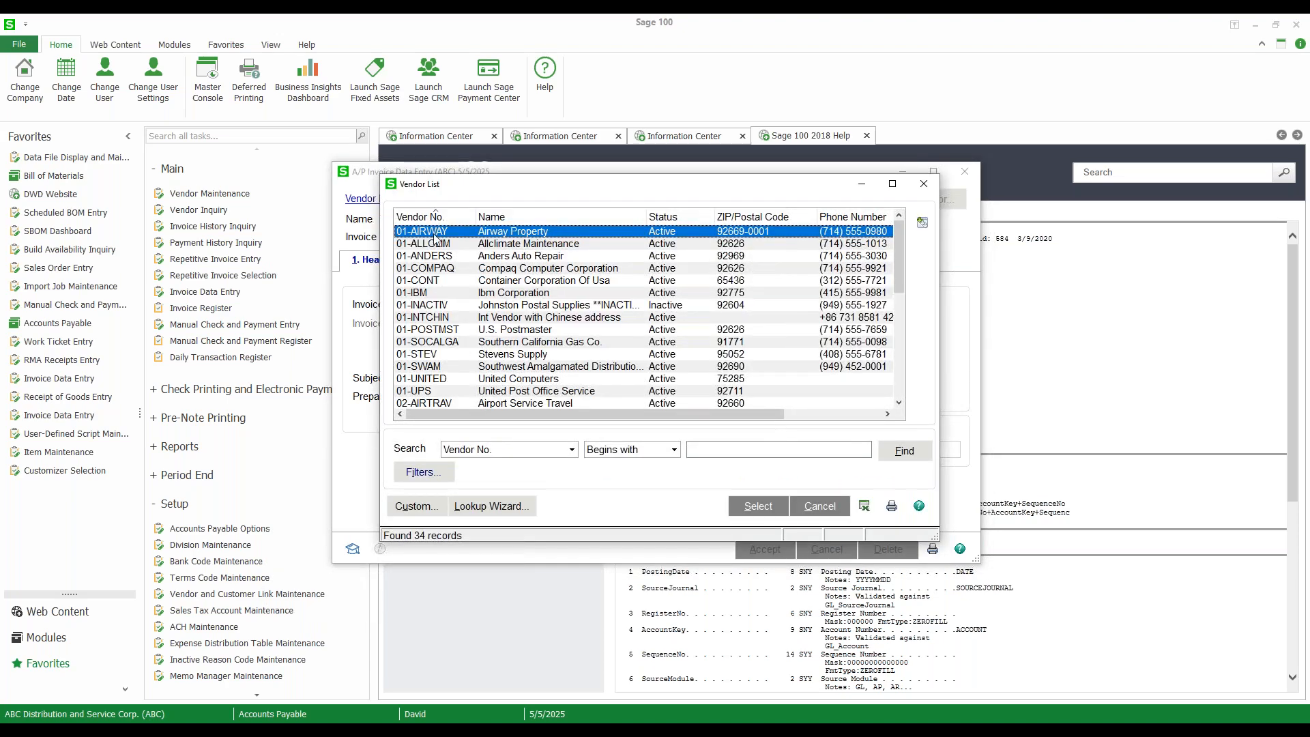
pyautogui.click(757, 505)
pyautogui.write('56548825')
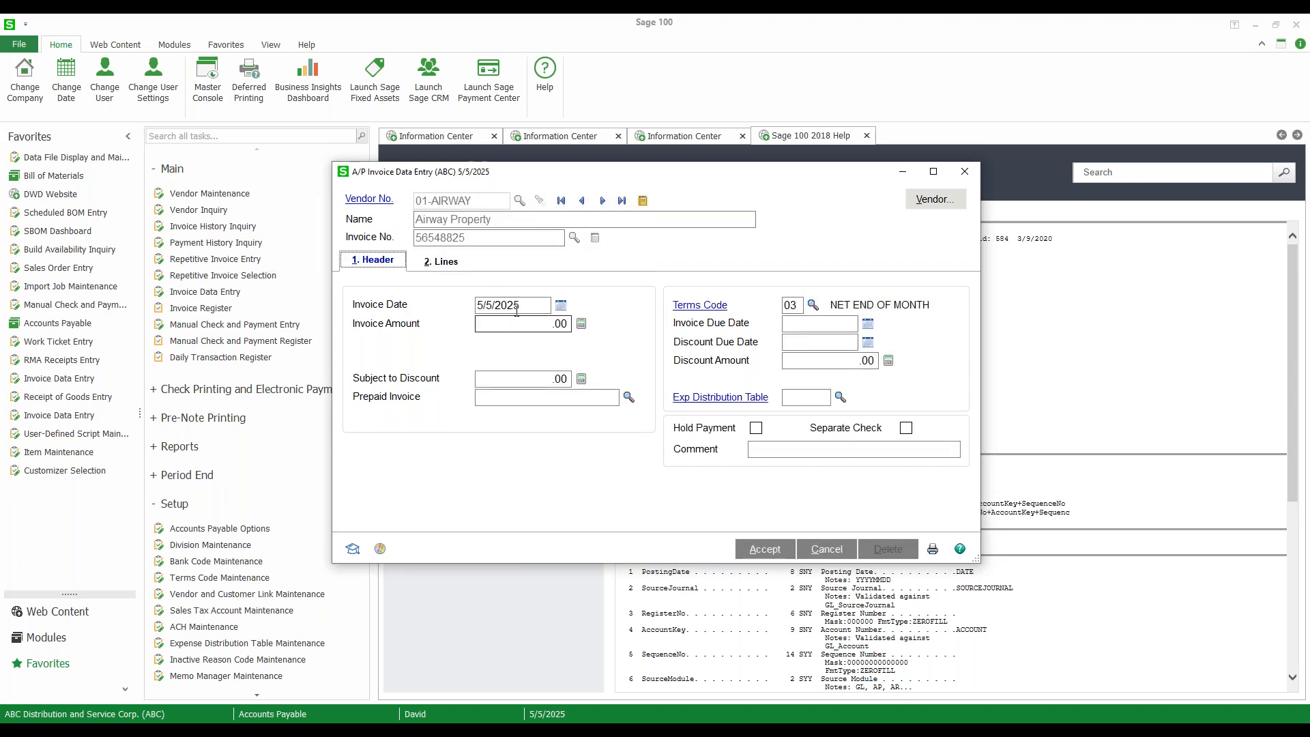
pyautogui.click(511, 305)
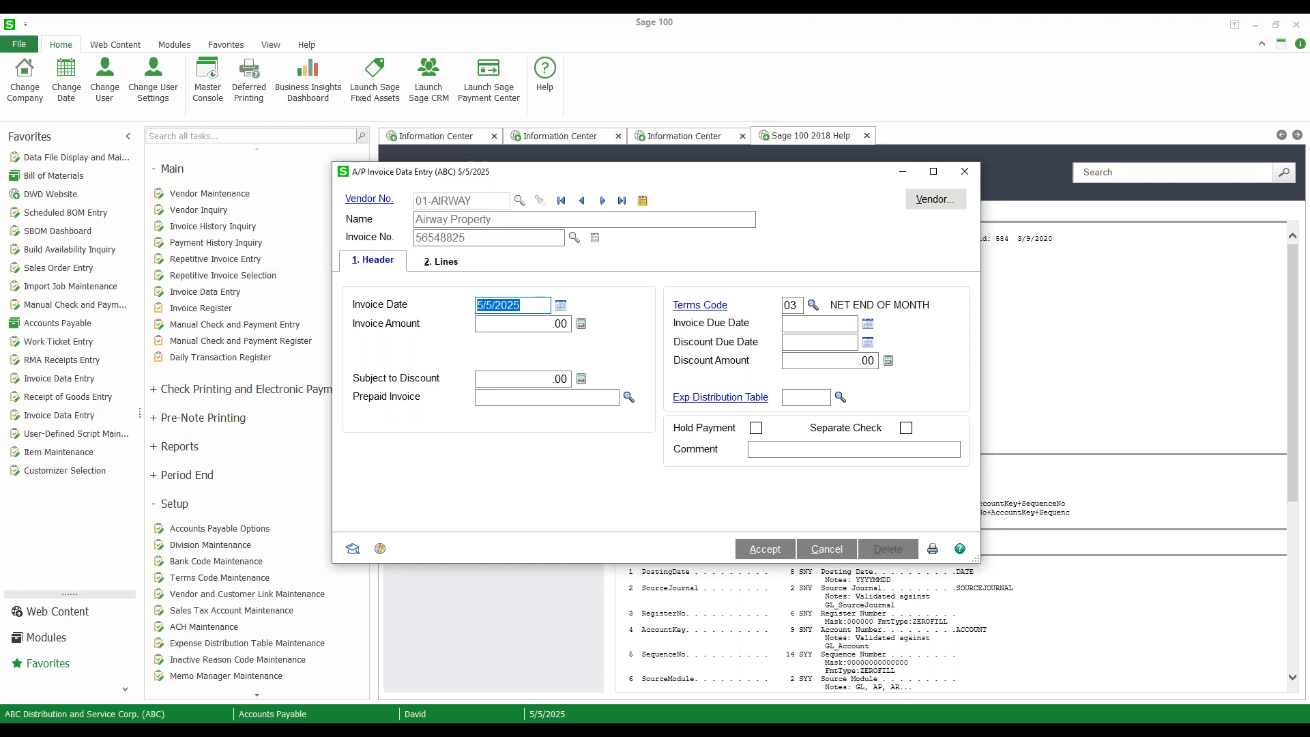
pyautogui.write('0')
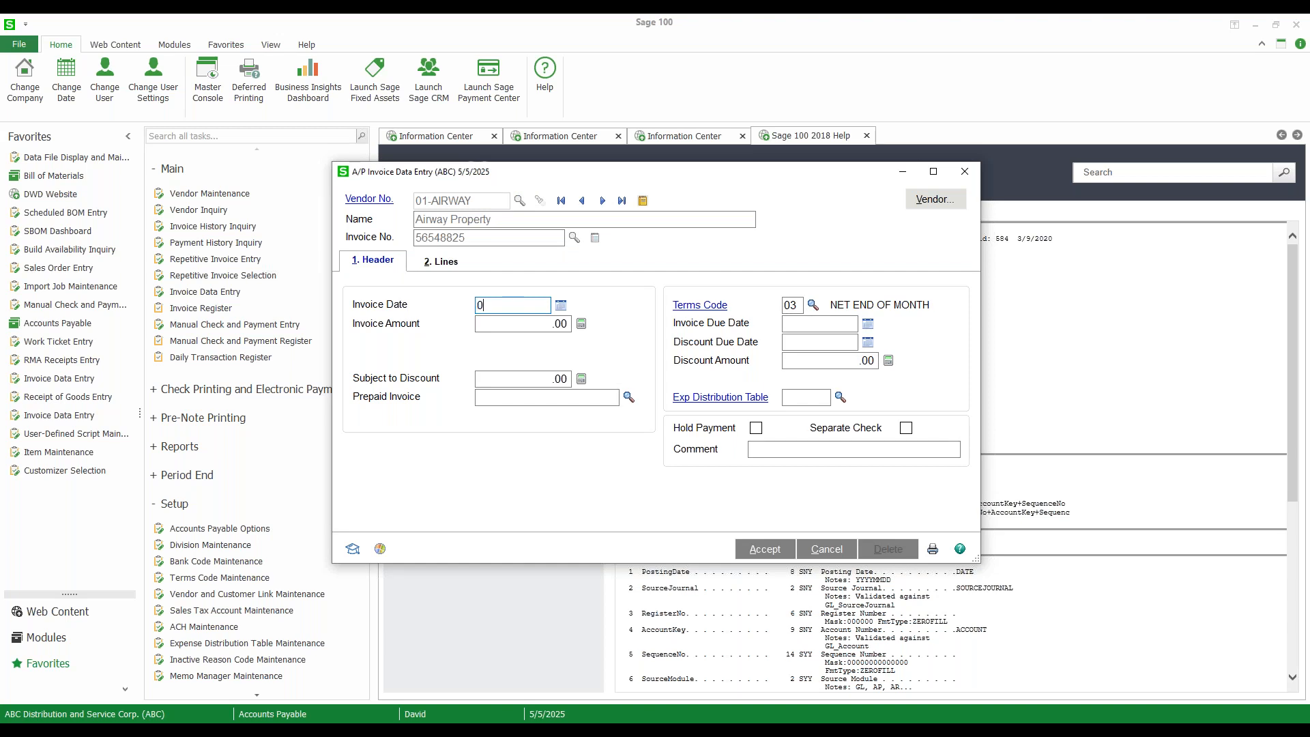
pyautogui.write('60')
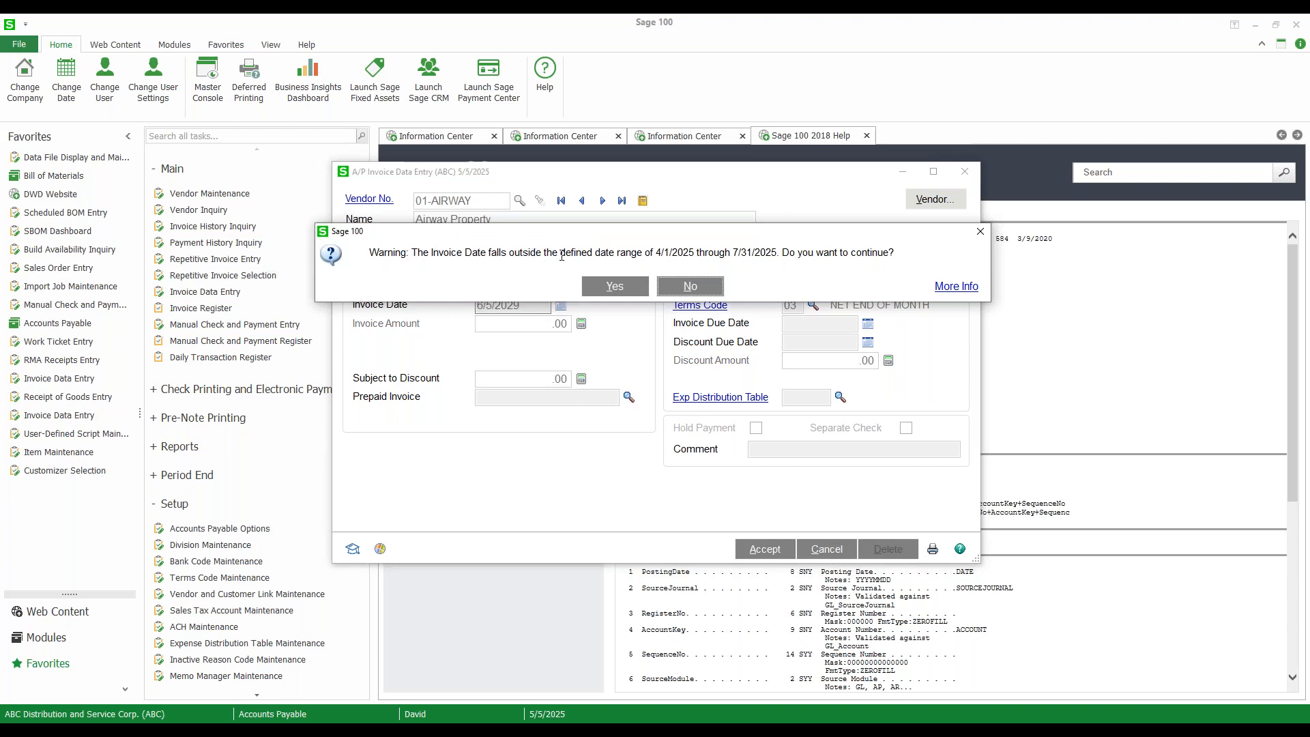
pyautogui.moveTo(689, 251)
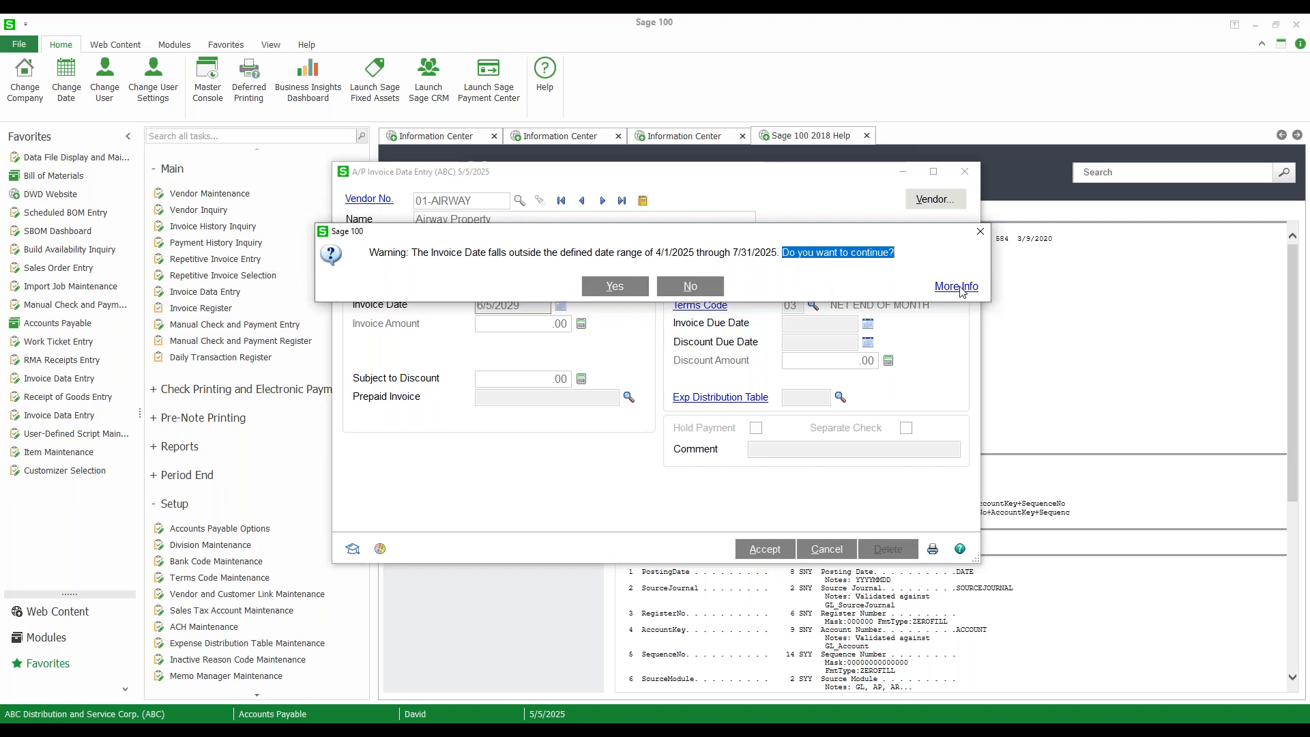
# Step: View the valid date range explanation, then accept 6/5/2029 despite the warning
pyautogui.click(956, 287)
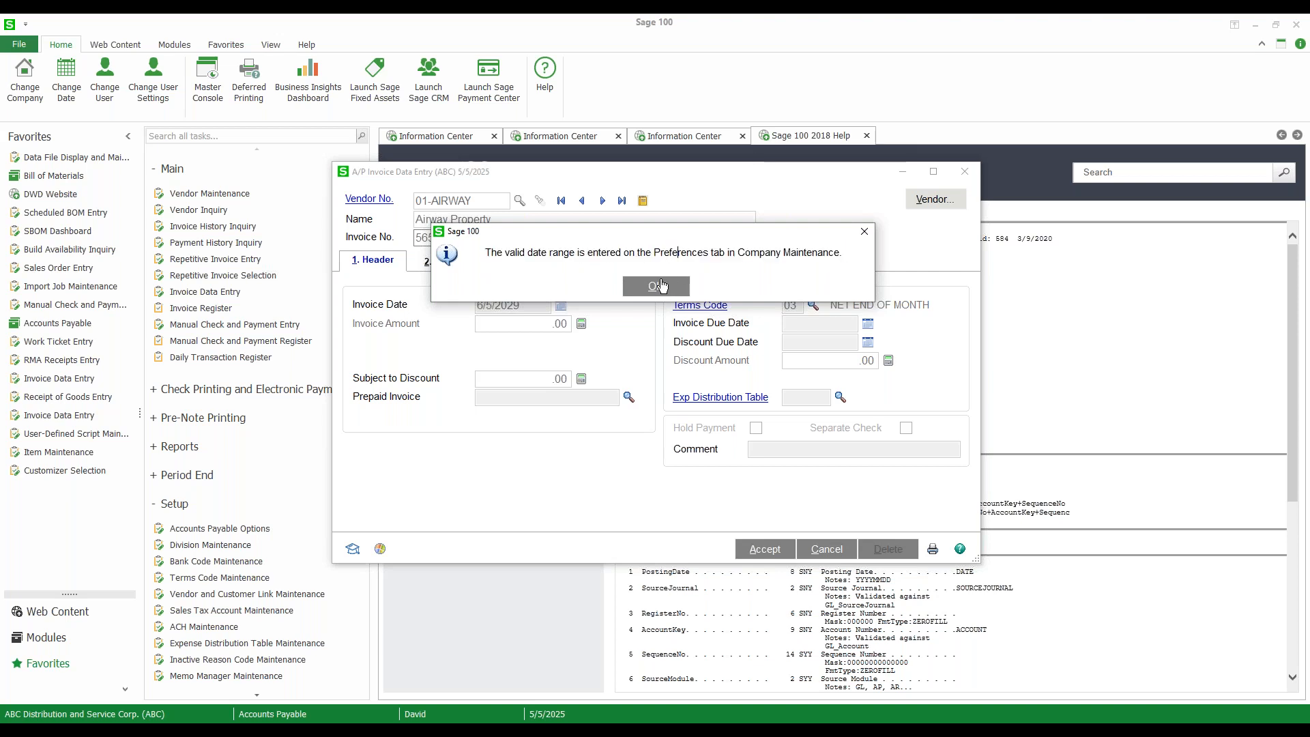
pyautogui.click(656, 286)
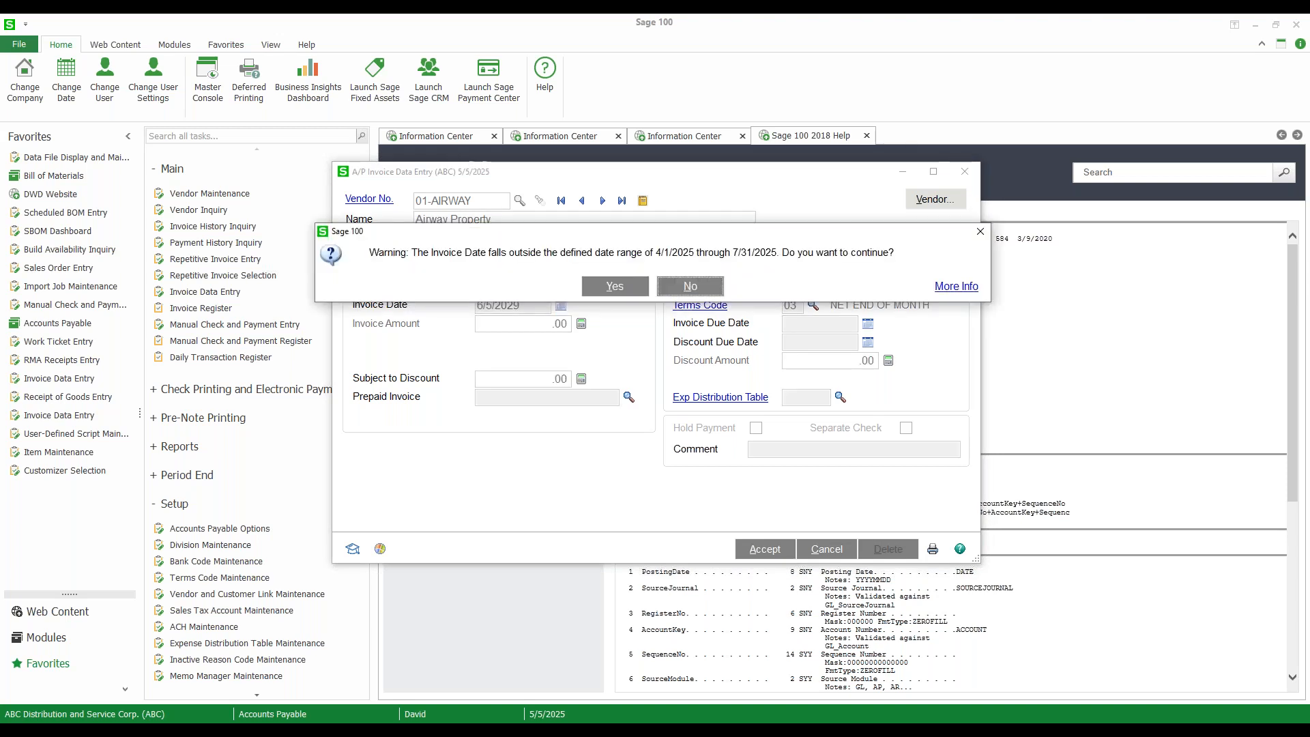
pyautogui.moveTo(813, 250)
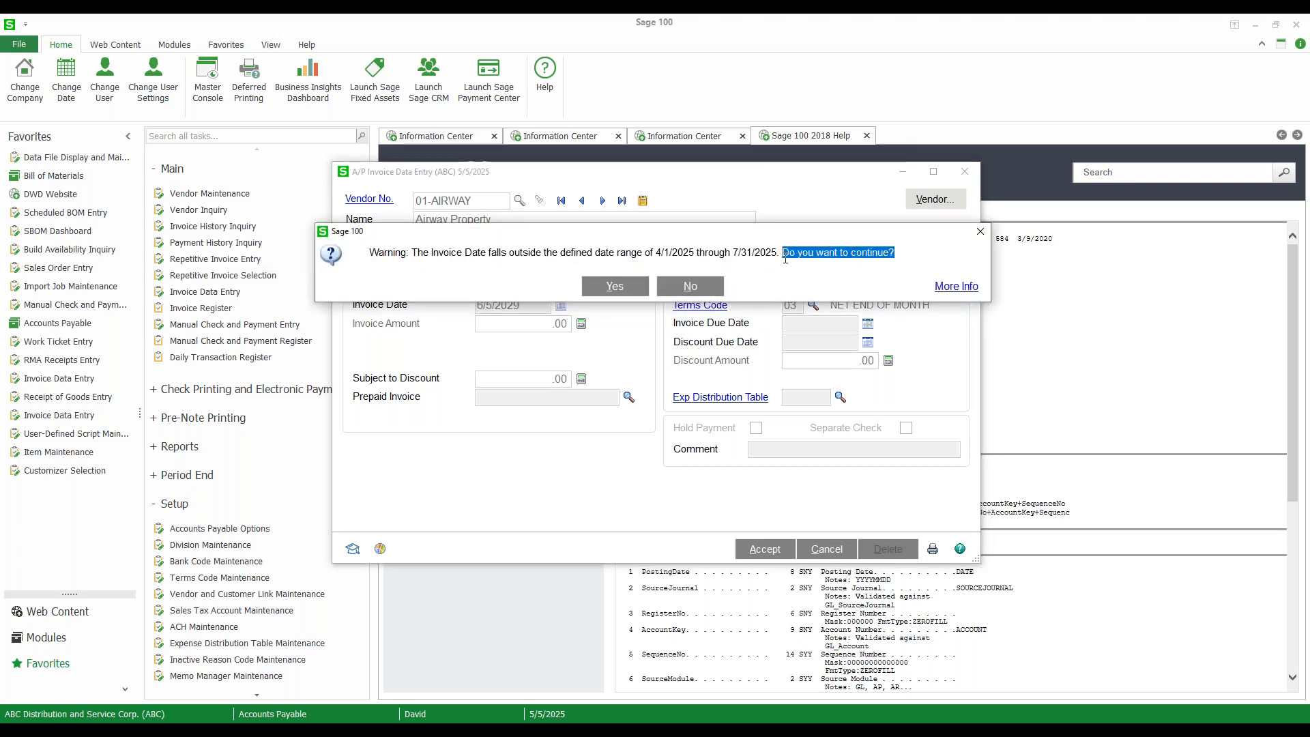
pyautogui.click(614, 286)
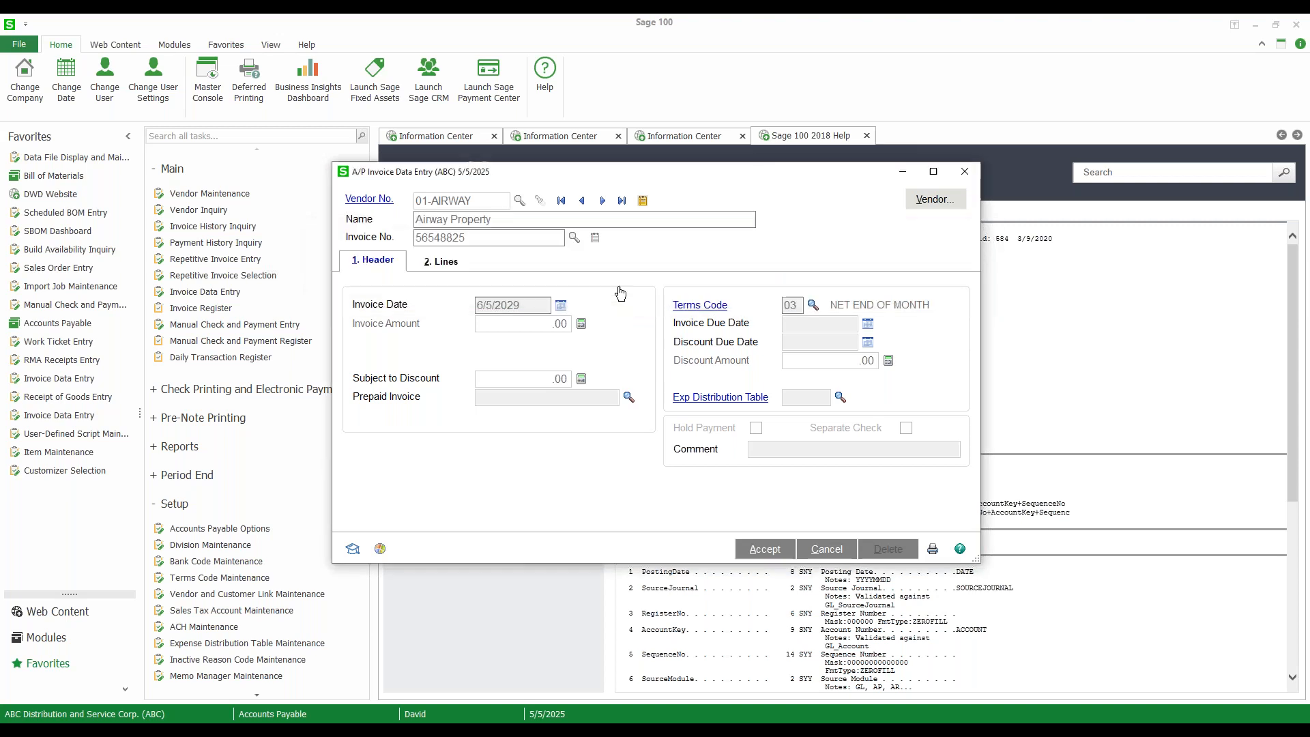
# Step: Visit the Lines tab, then cancel and confirm discarding Airway invoice 56548825
pyautogui.click(522, 323)
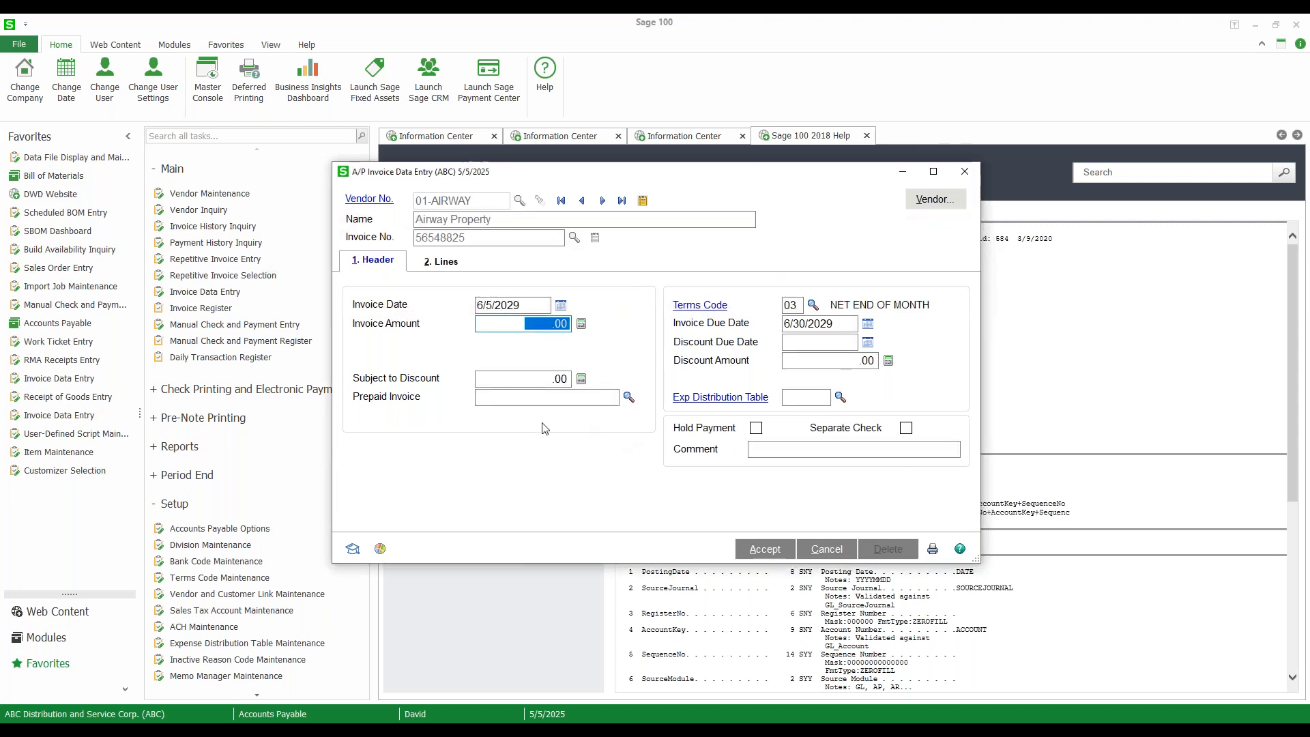
pyautogui.moveTo(499, 251)
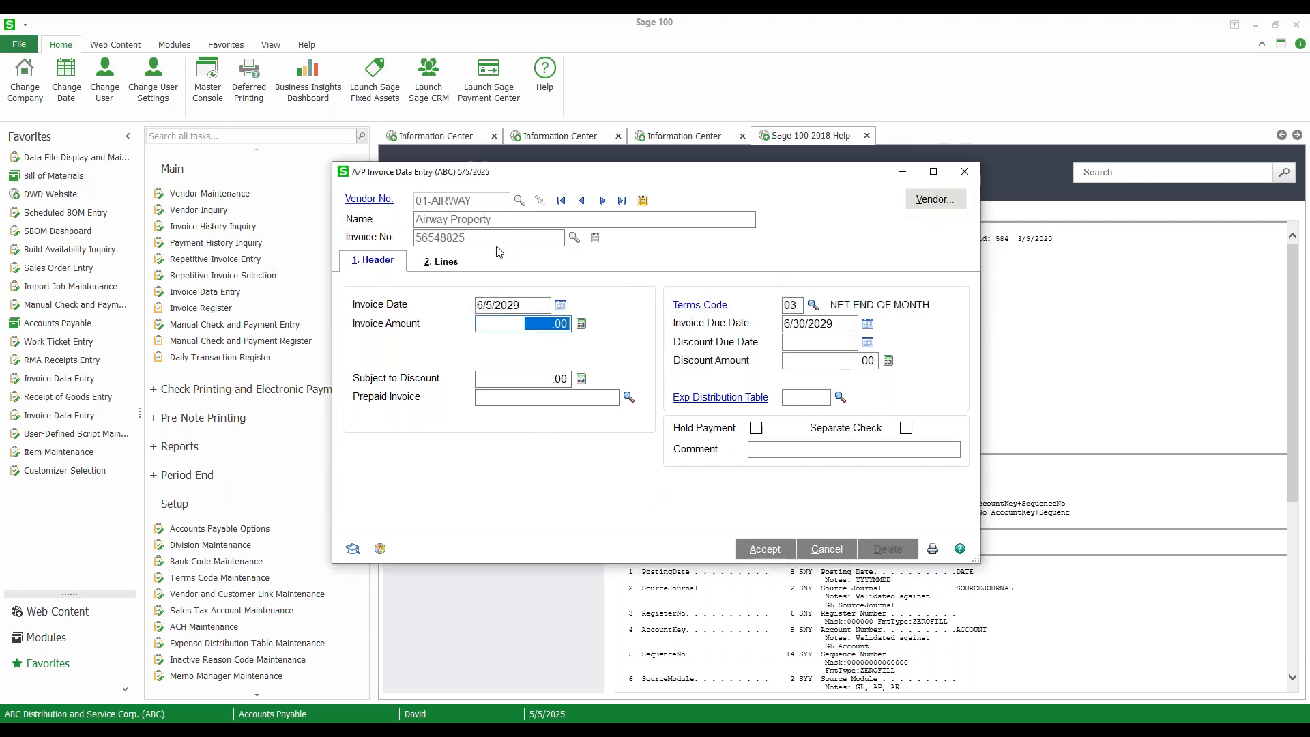
pyautogui.click(440, 260)
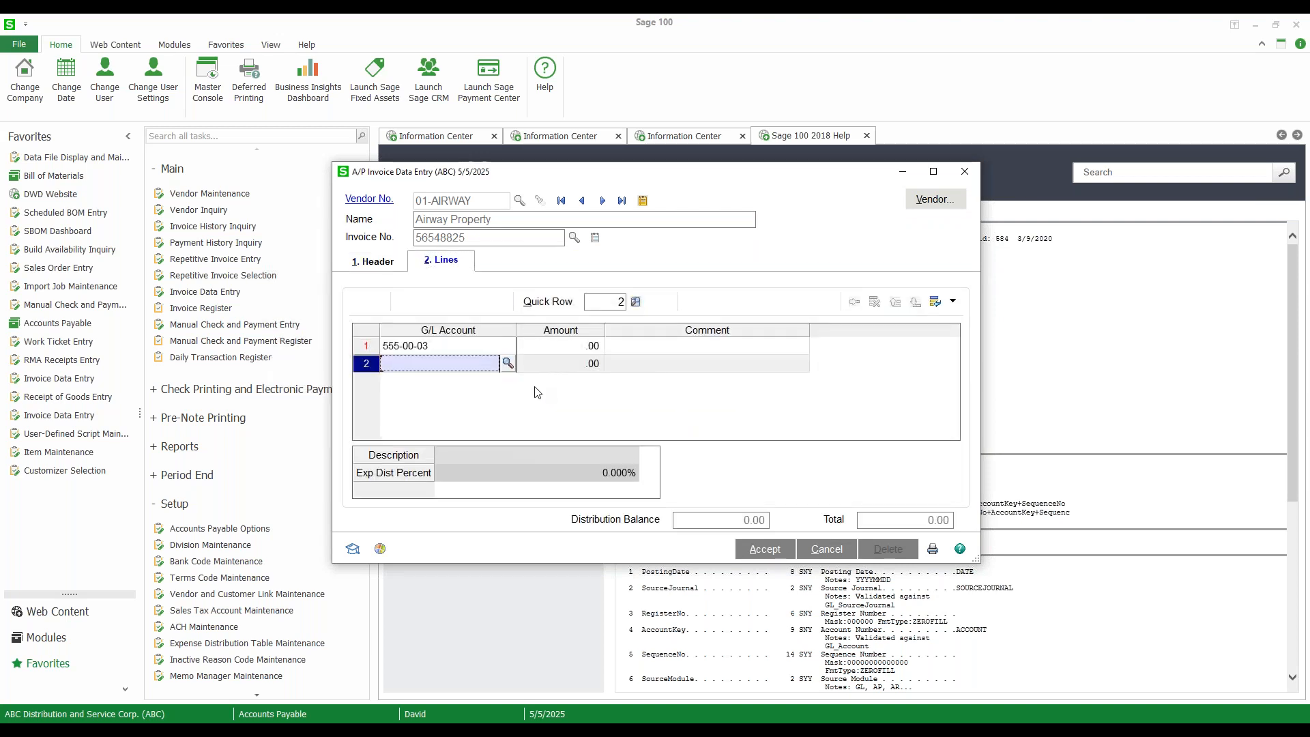
pyautogui.moveTo(522, 308)
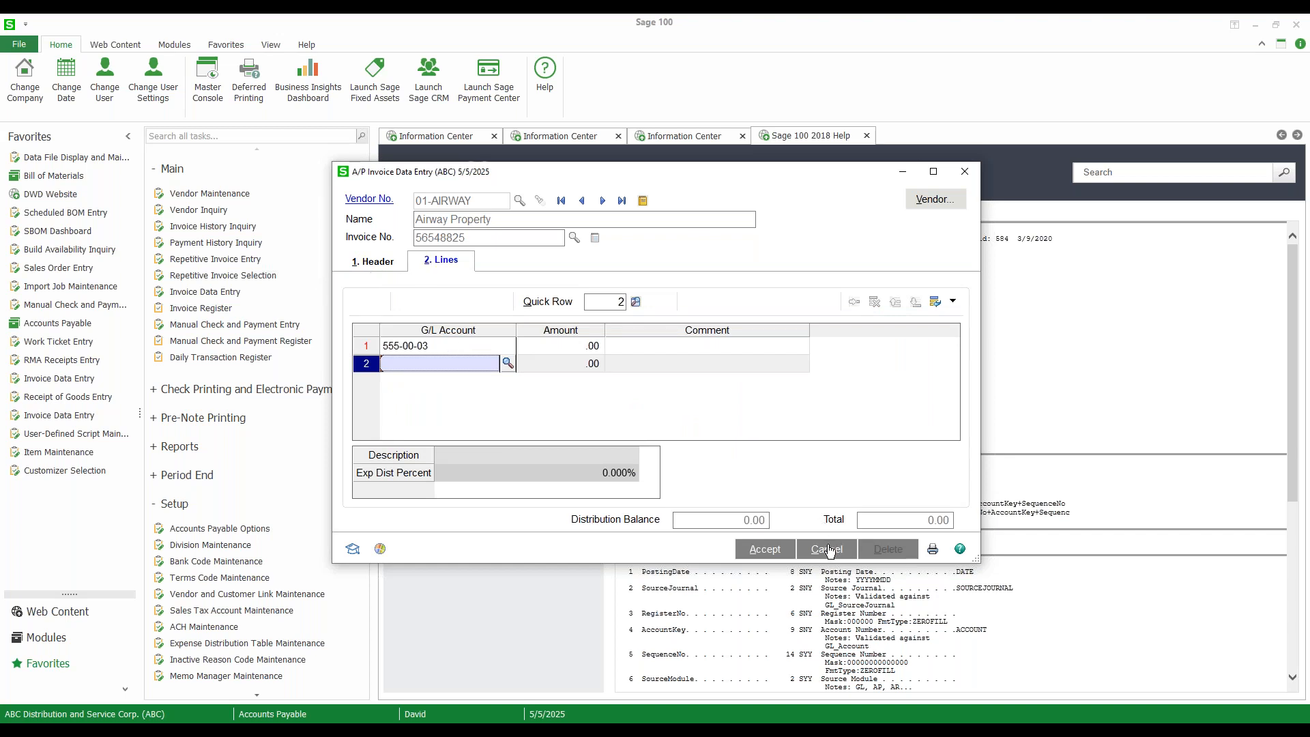
pyautogui.click(826, 549)
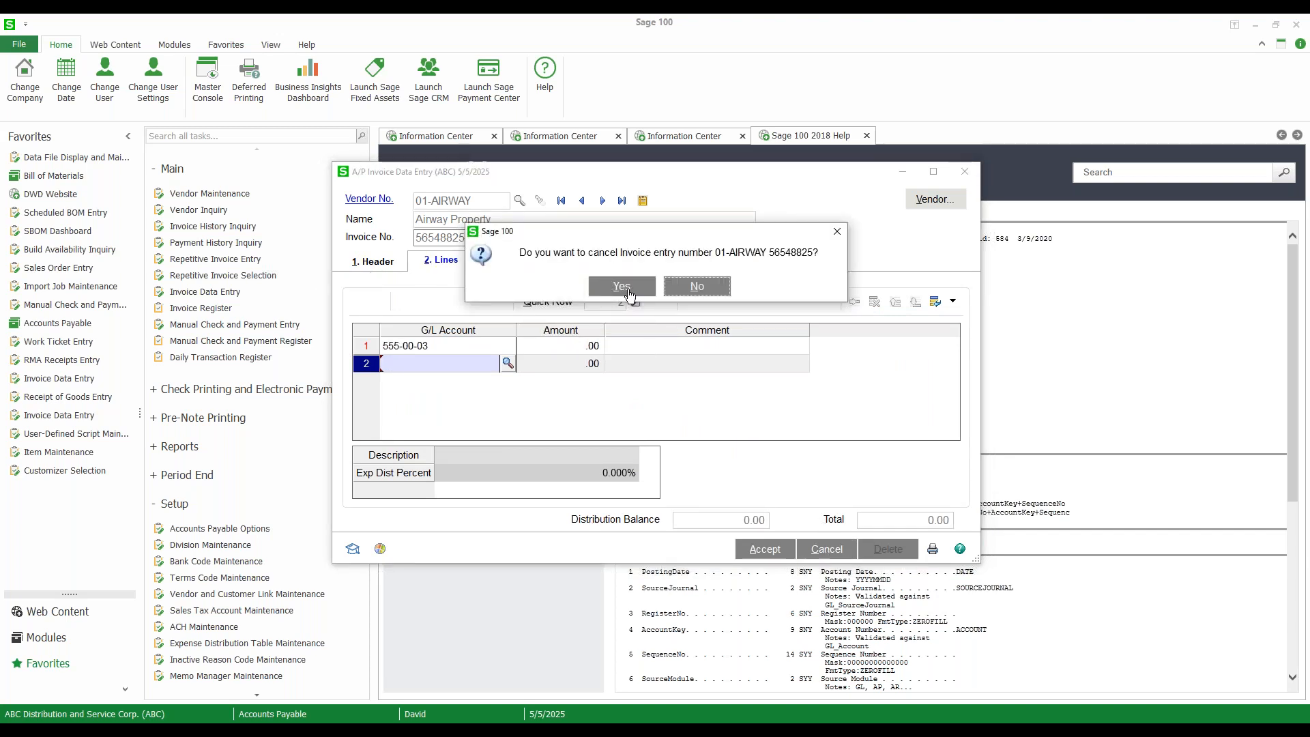
pyautogui.click(622, 286)
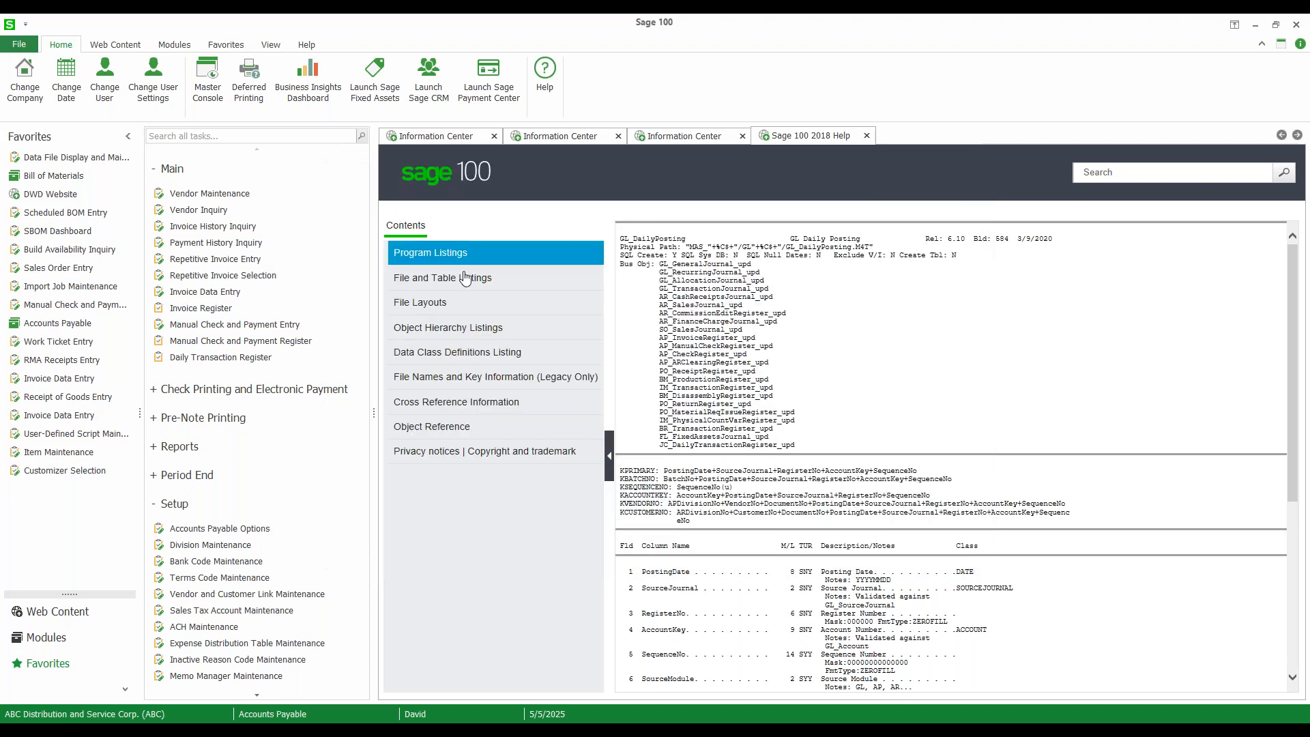
pyautogui.moveTo(53, 176)
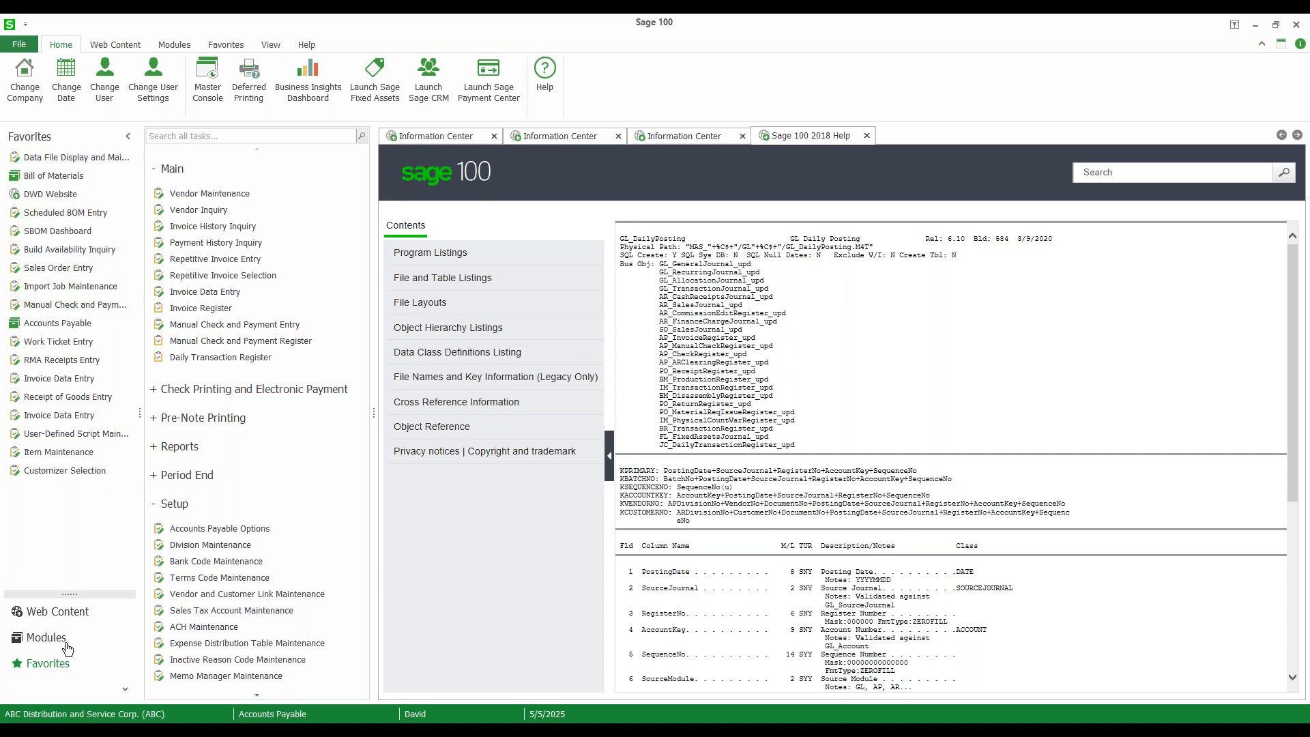
# Step: Switch from Accounts Payable to the Library Master module via the Modules list
pyautogui.click(45, 637)
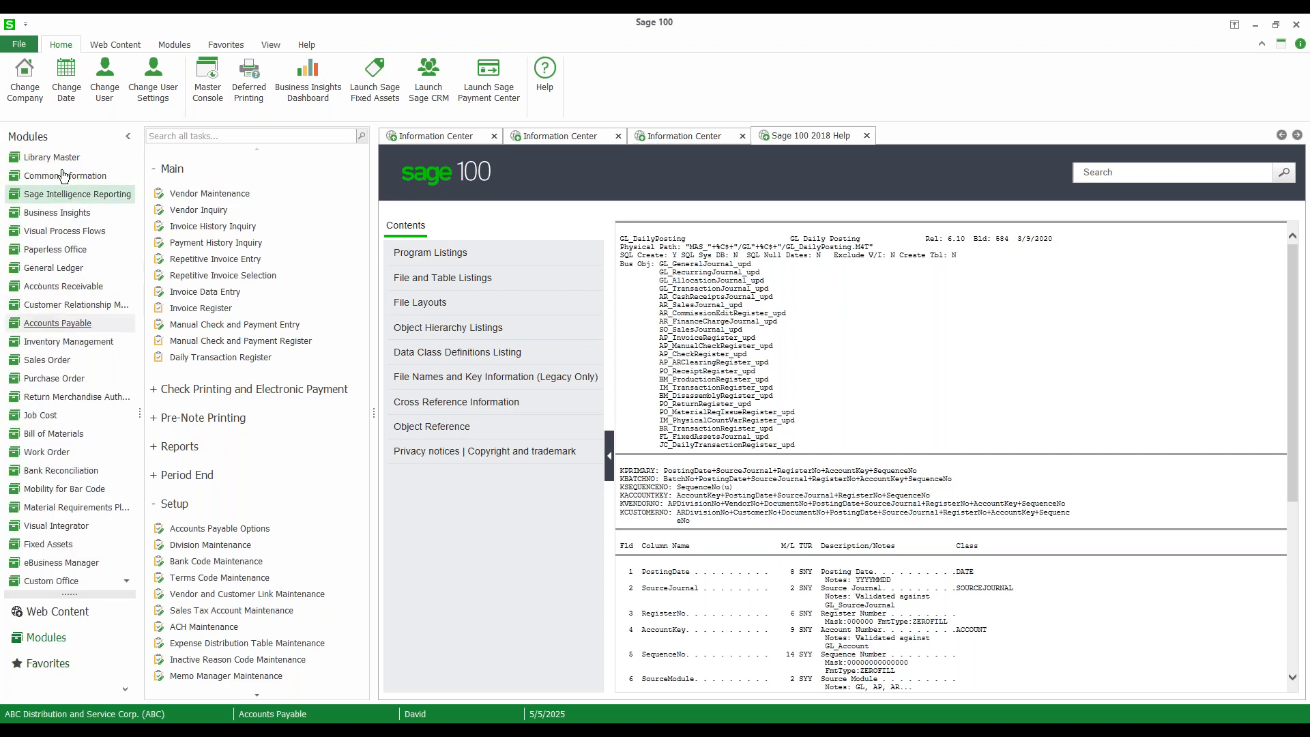
pyautogui.click(52, 157)
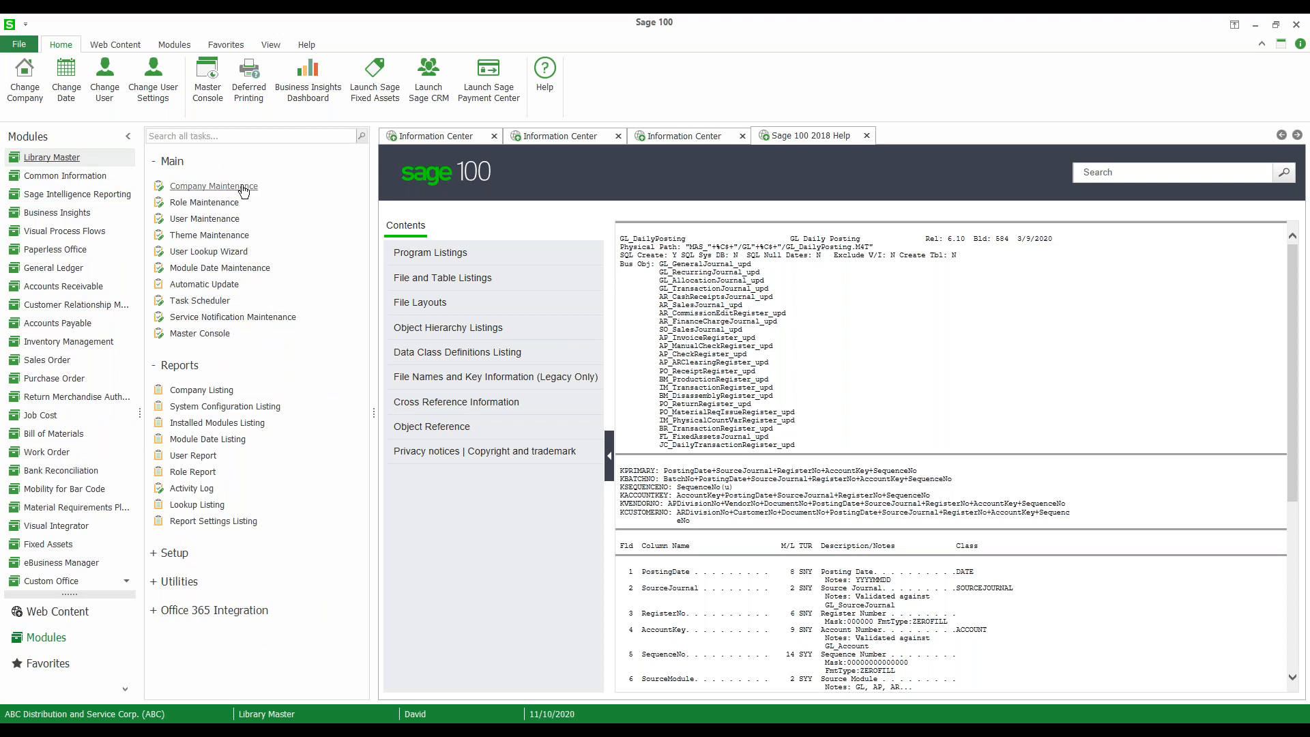
pyautogui.moveTo(204, 284)
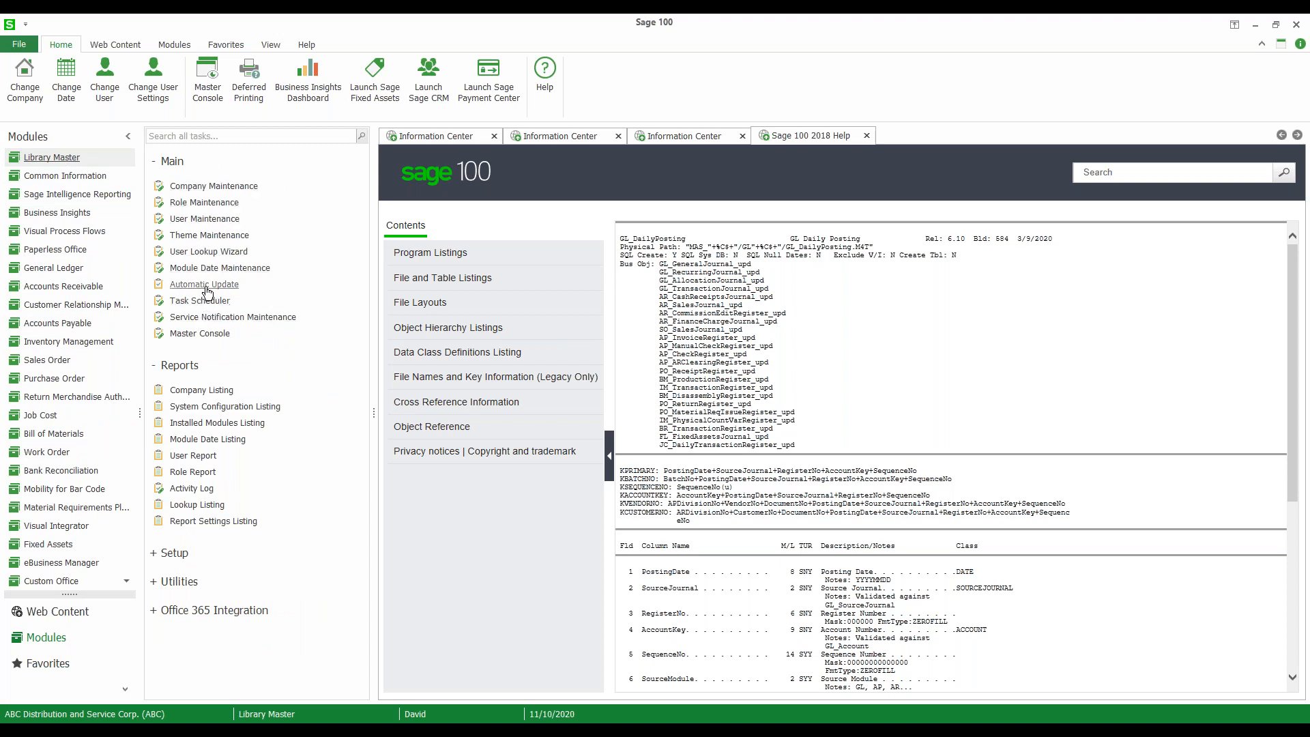
pyautogui.moveTo(191, 488)
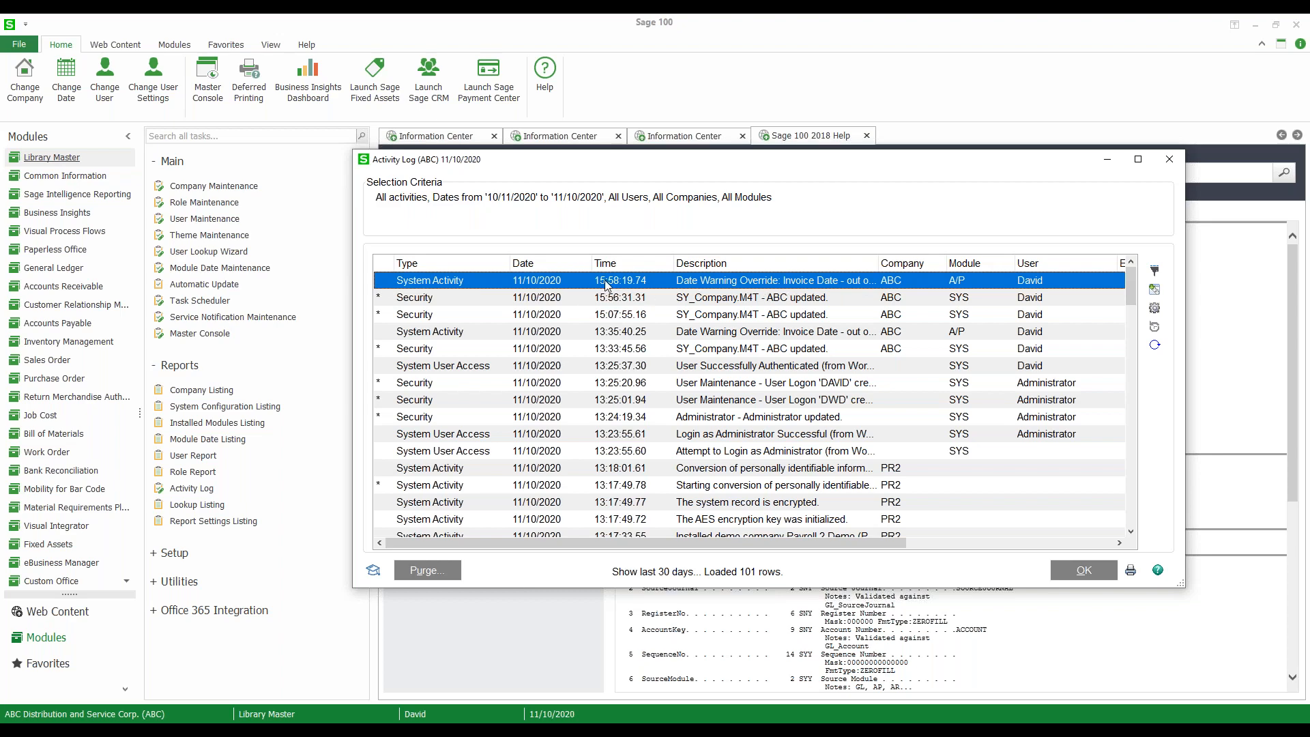
pyautogui.moveTo(1019, 287)
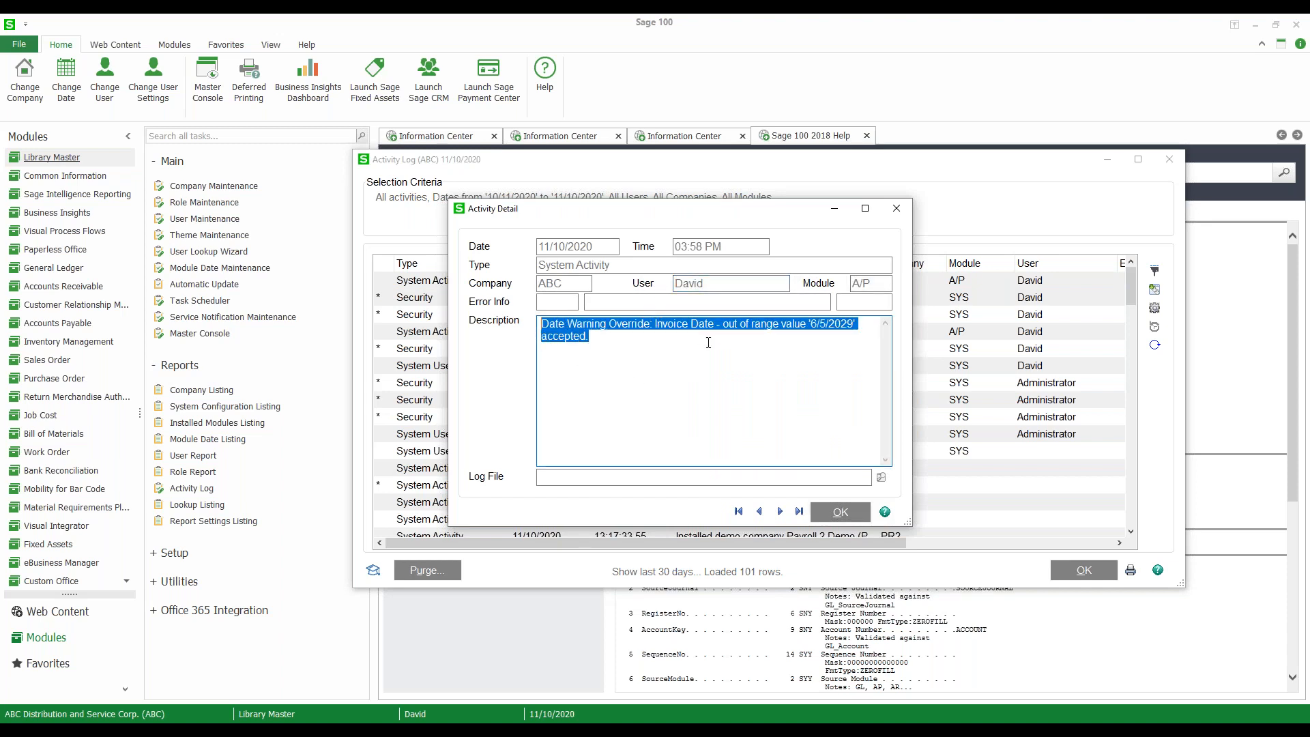
pyautogui.click(827, 332)
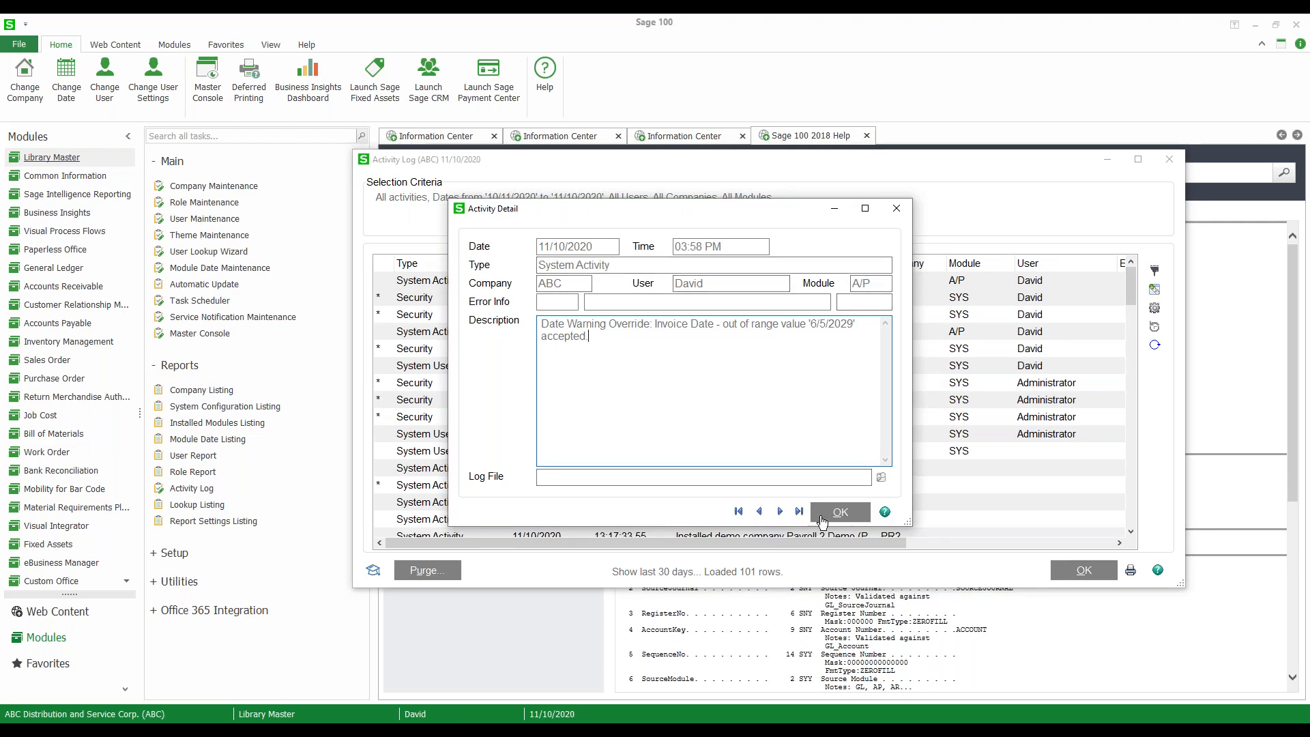
pyautogui.click(839, 511)
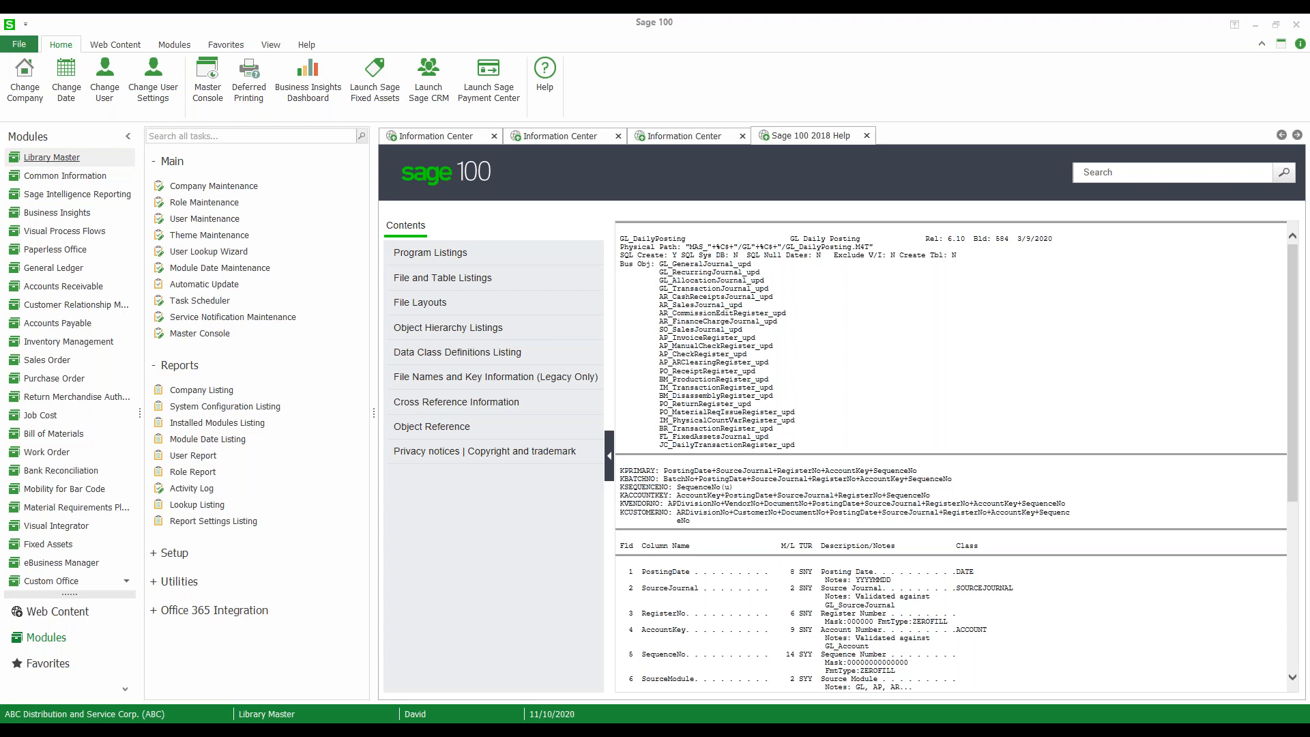
pyautogui.moveTo(579, 327)
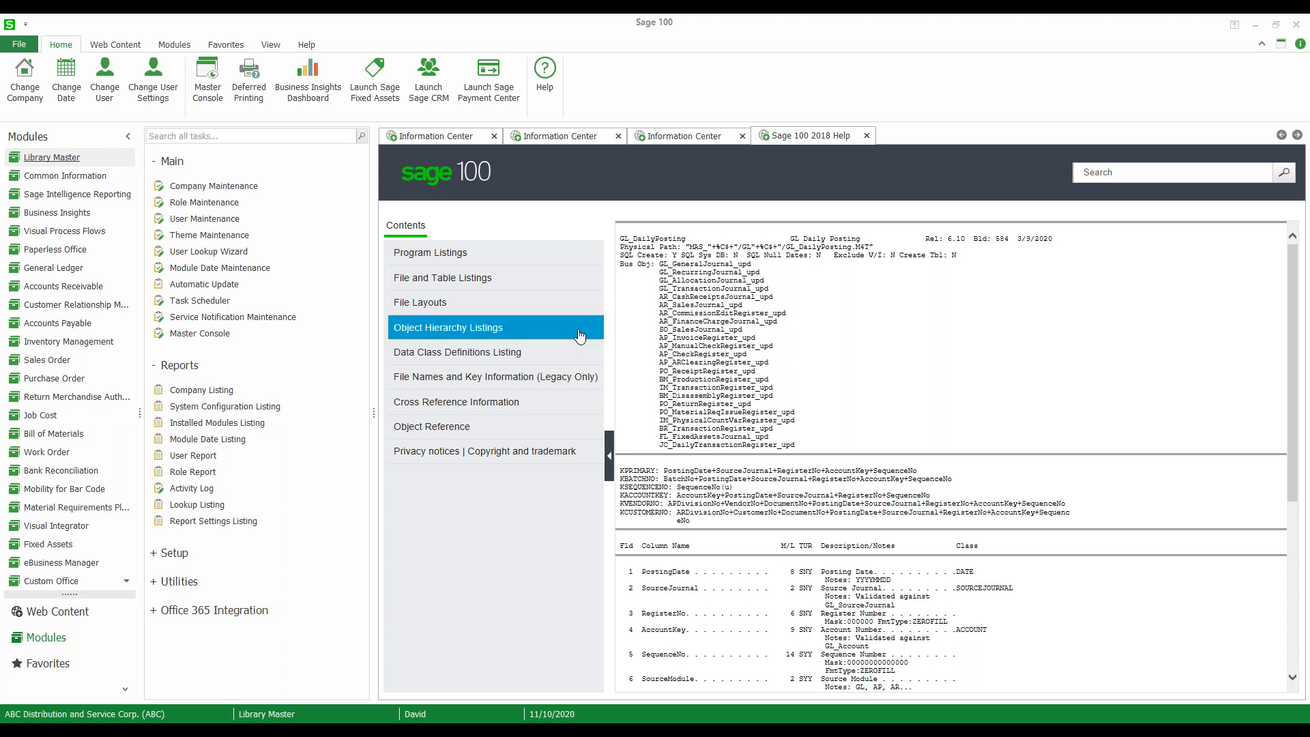